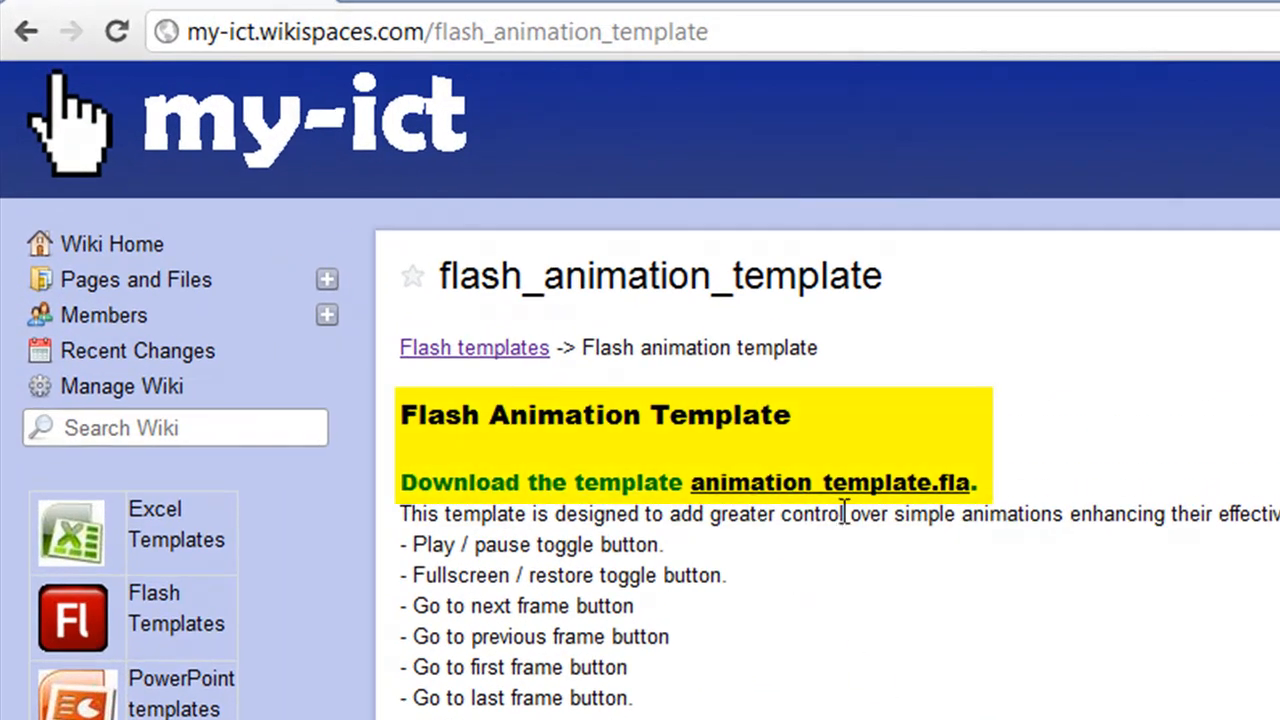
pyautogui.moveTo(925, 642)
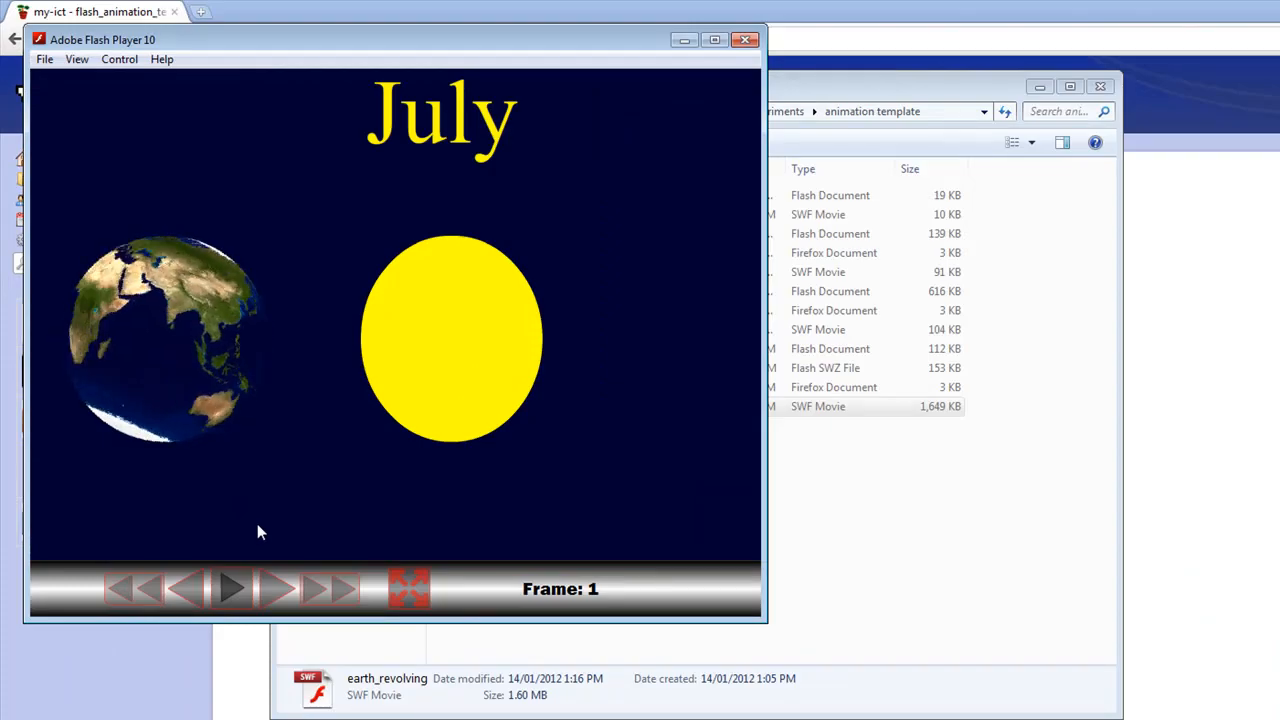
# Play and pause earth_revolving.swf in Flash Player until May shows at frame 209
pyautogui.click(233, 588)
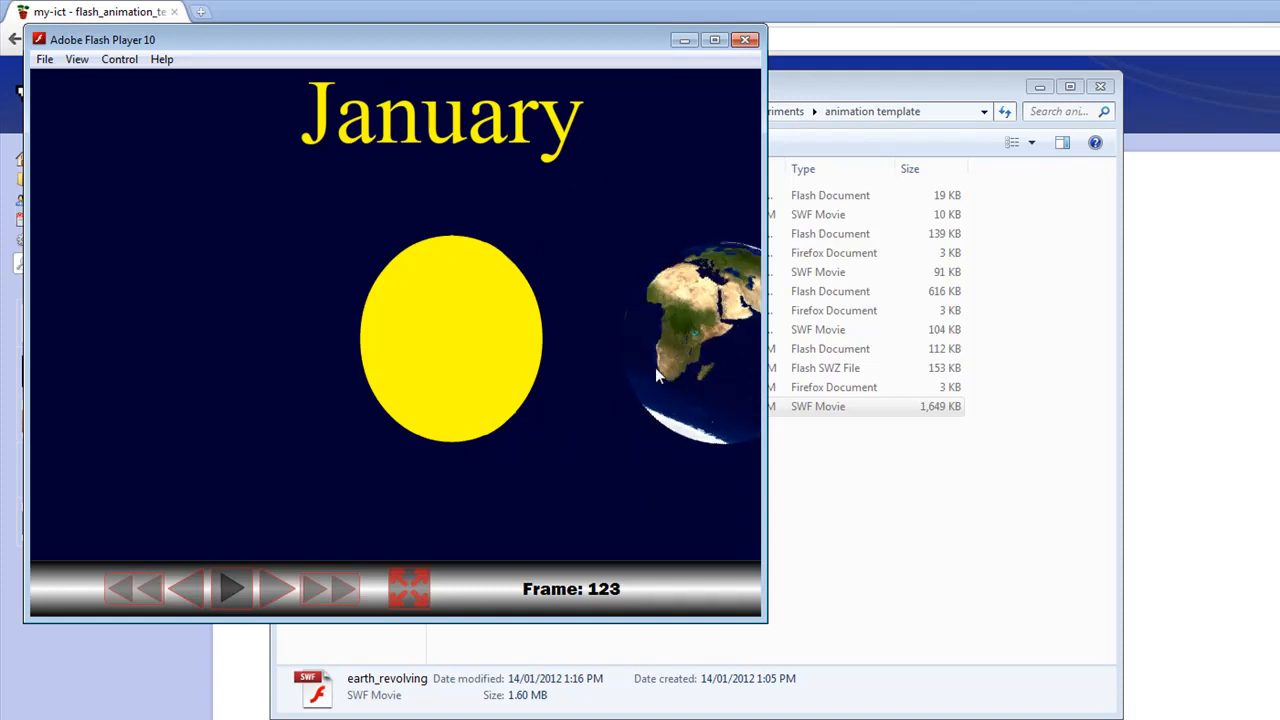
pyautogui.click(232, 589)
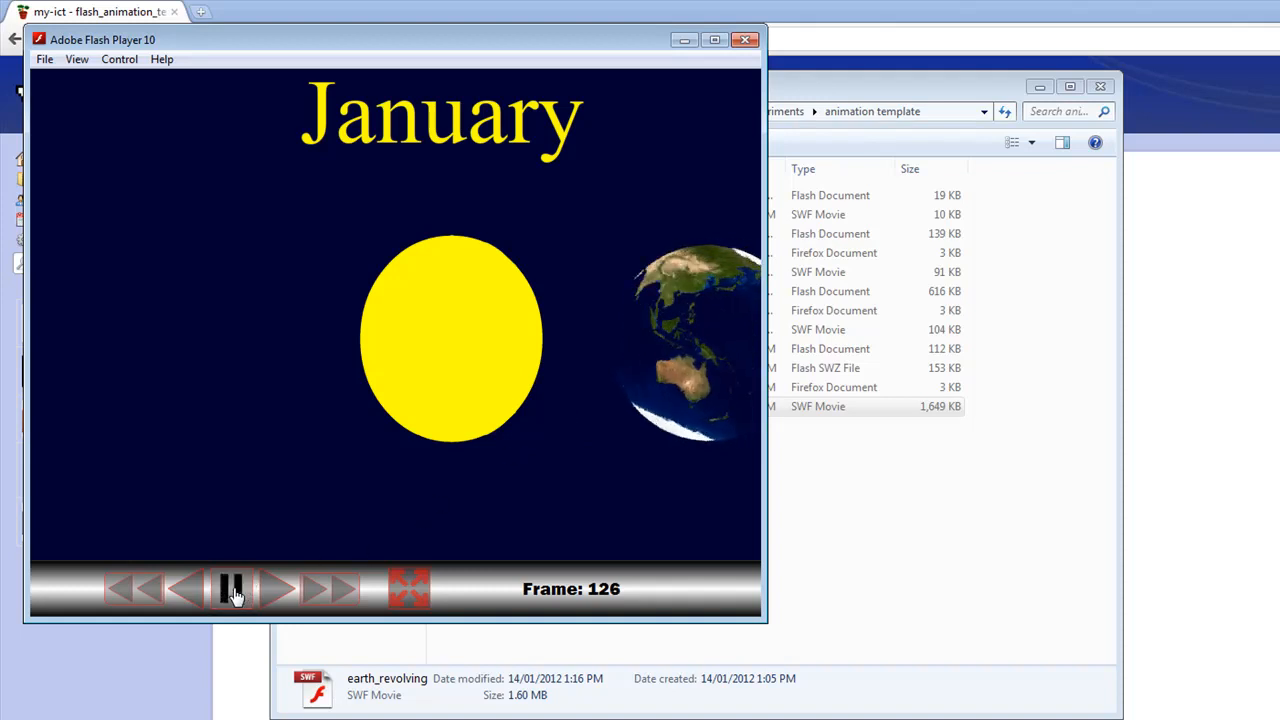
pyautogui.click(231, 588)
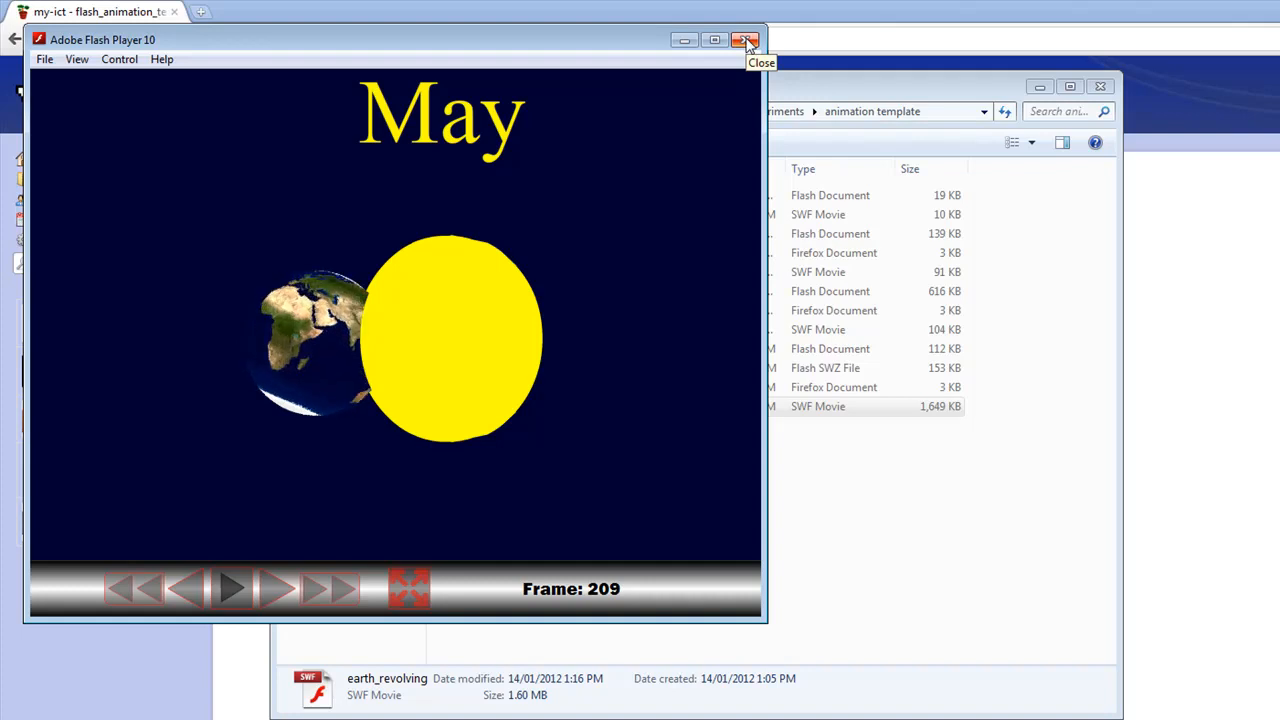
# Close the earth movie, open Filtration_FST.swf, then play, pause and step it forward
pyautogui.click(746, 40)
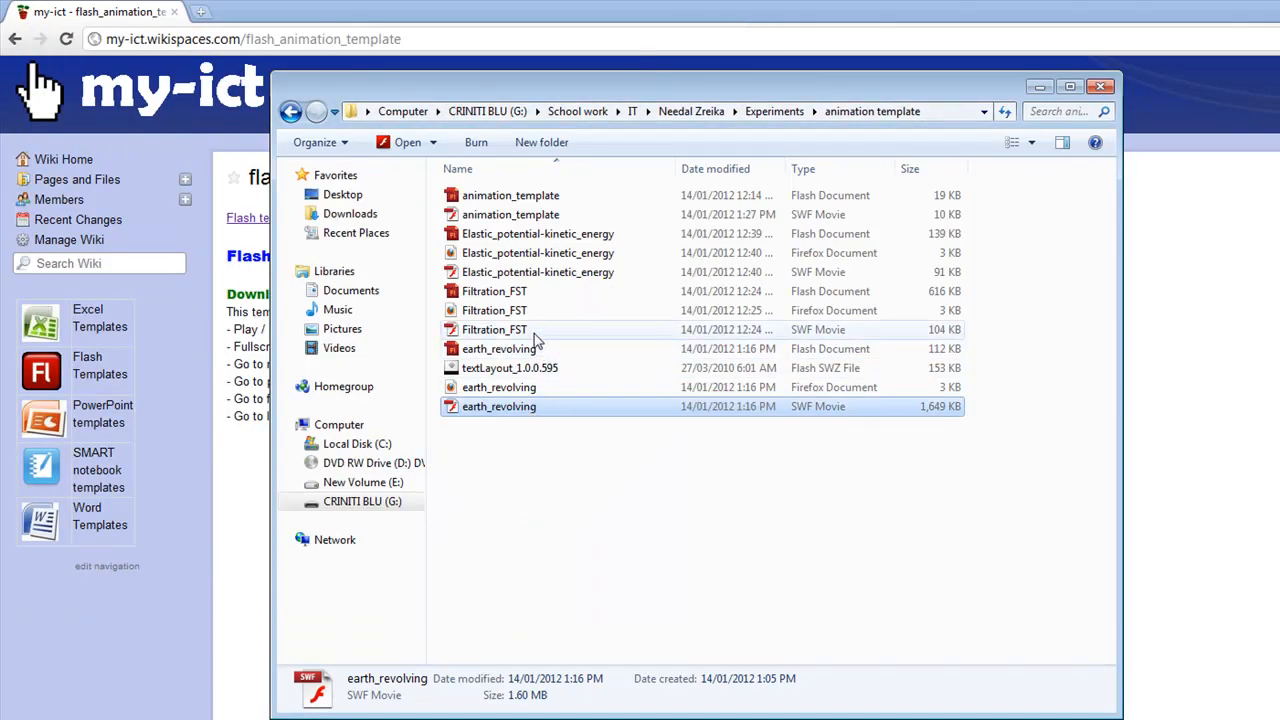
pyautogui.doubleClick(494, 329)
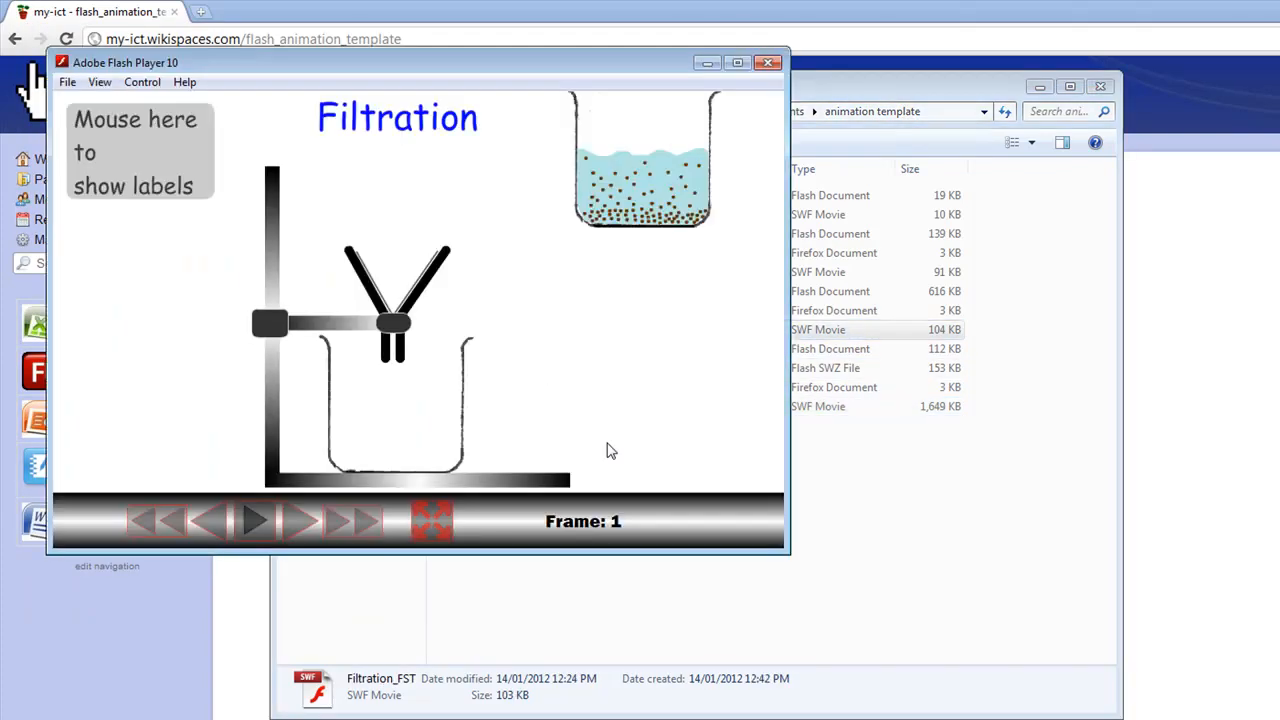
pyautogui.moveTo(120, 264)
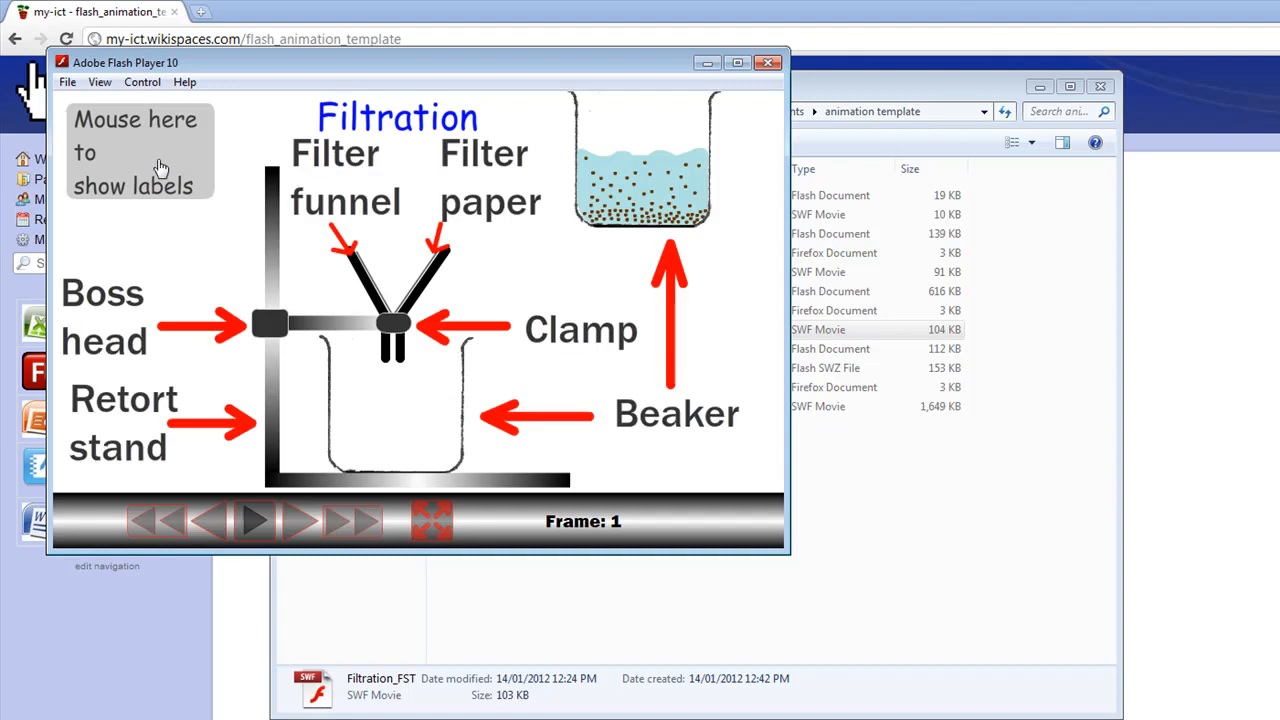
pyautogui.moveTo(163, 222)
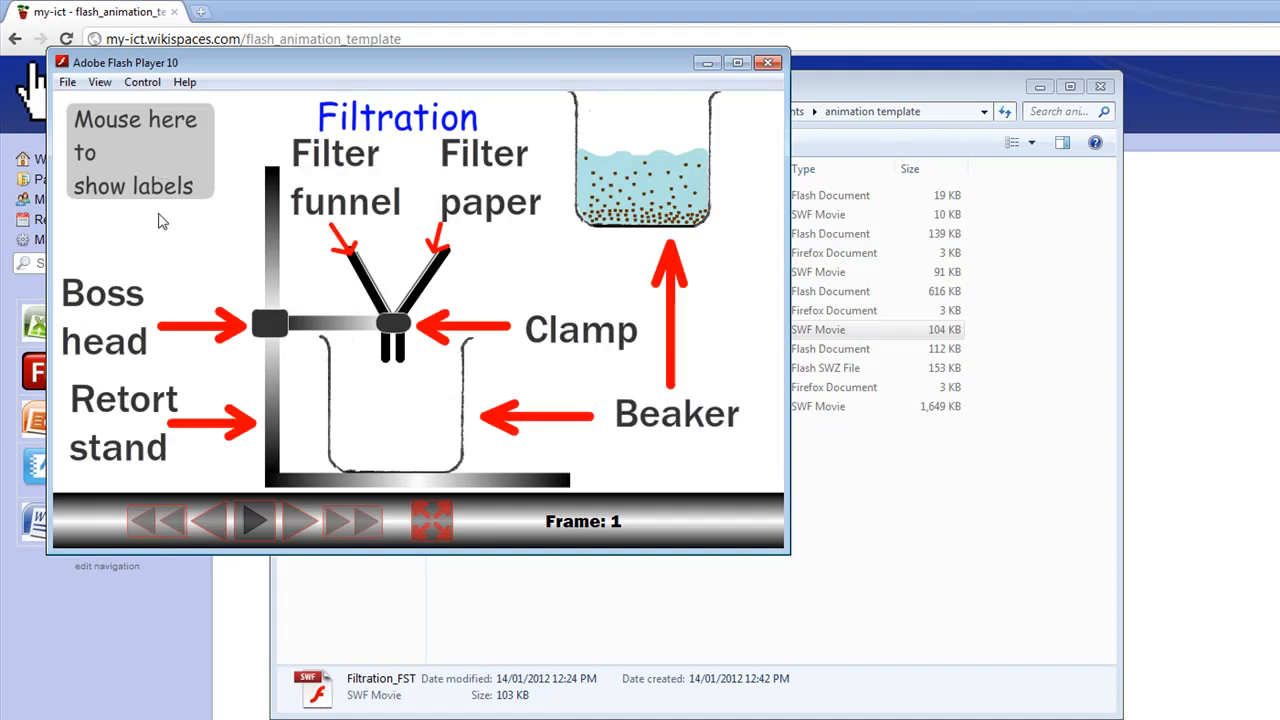
pyautogui.click(253, 519)
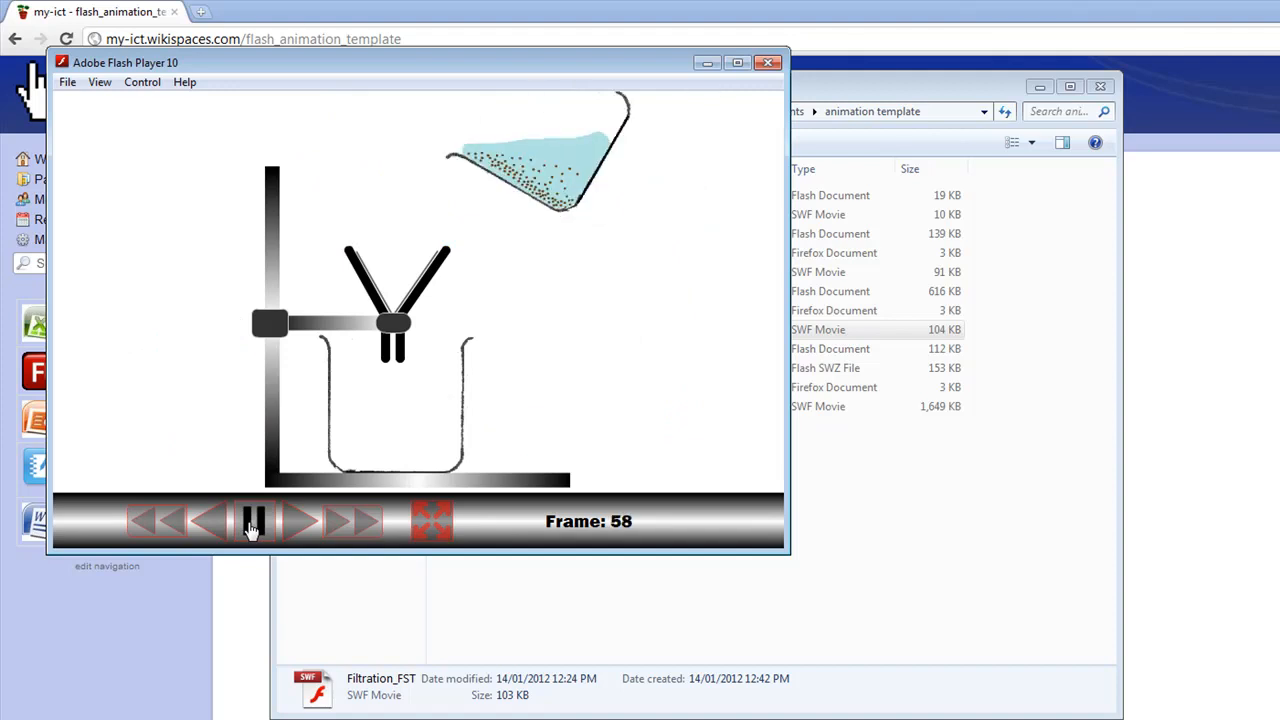
pyautogui.click(253, 520)
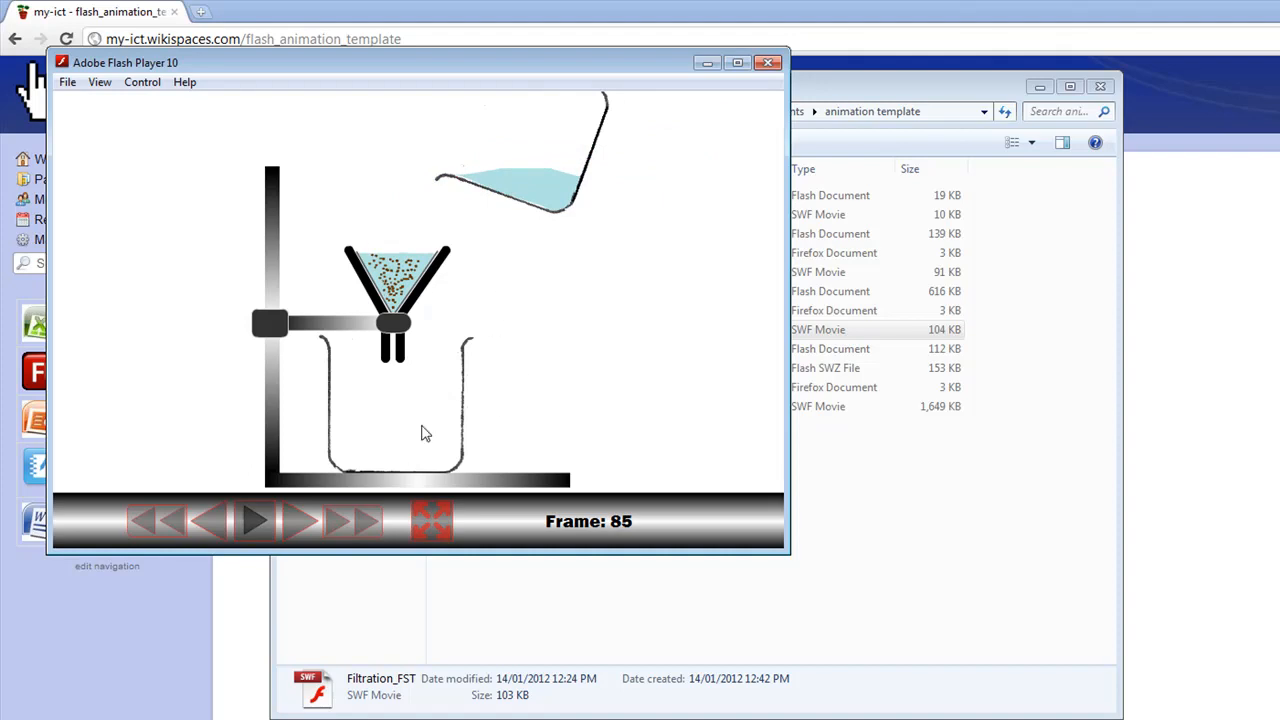
pyautogui.moveTo(490, 435)
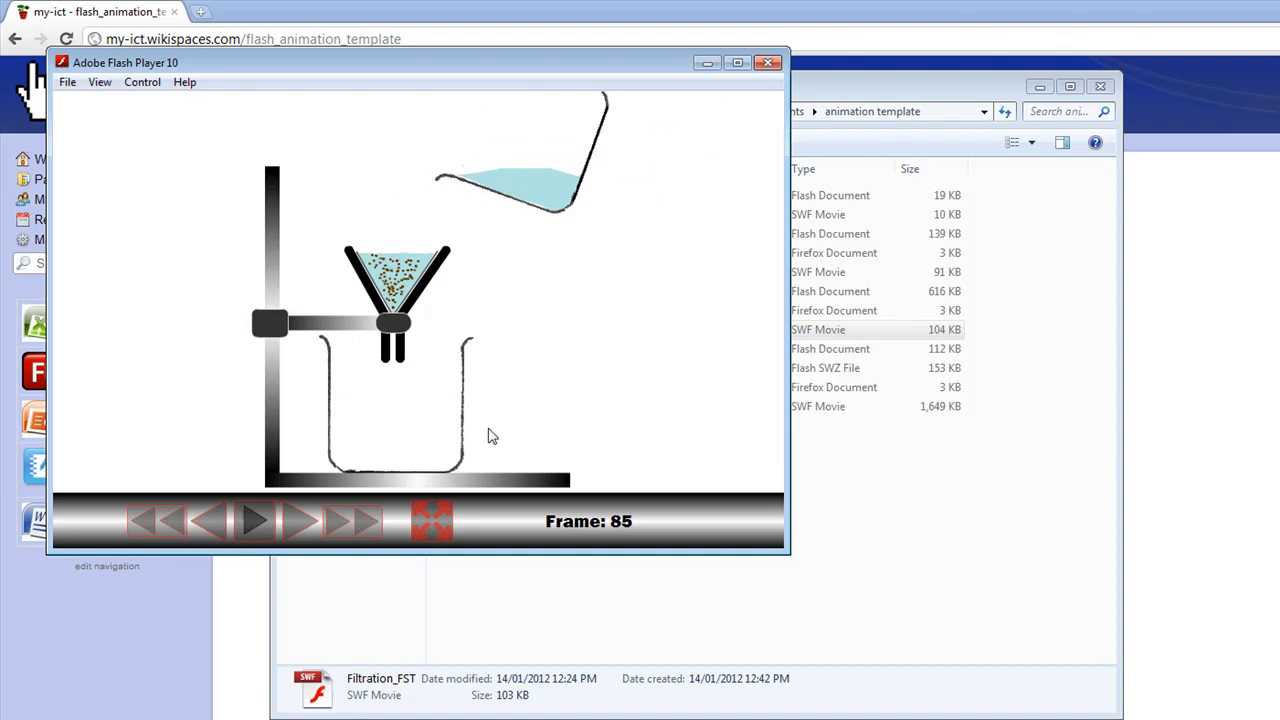
pyautogui.moveTo(303, 527)
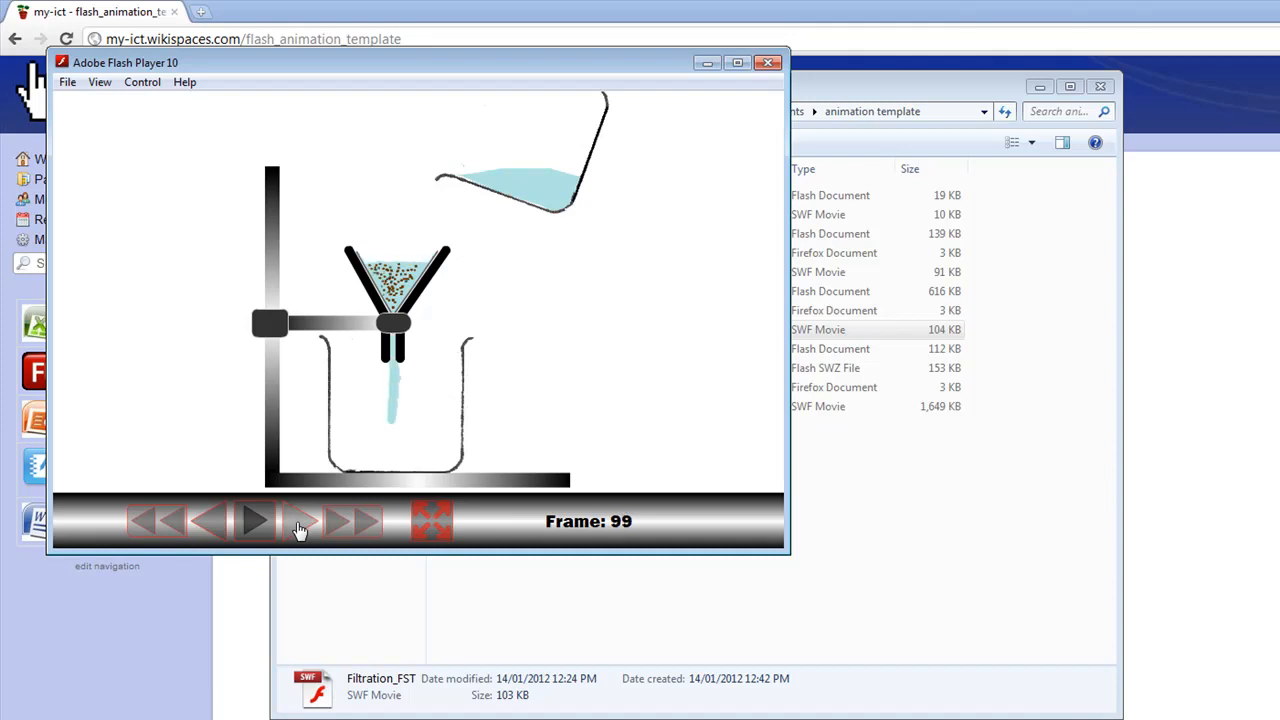
pyautogui.click(255, 520)
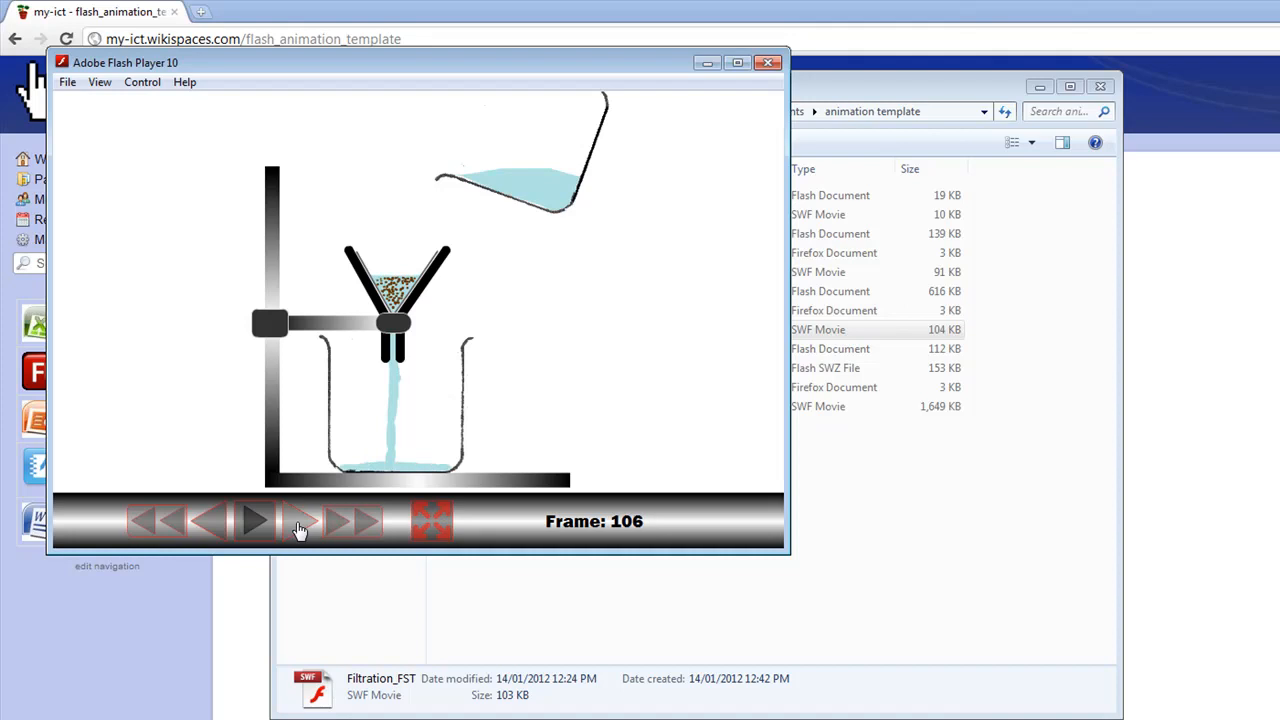
pyautogui.moveTo(302, 526)
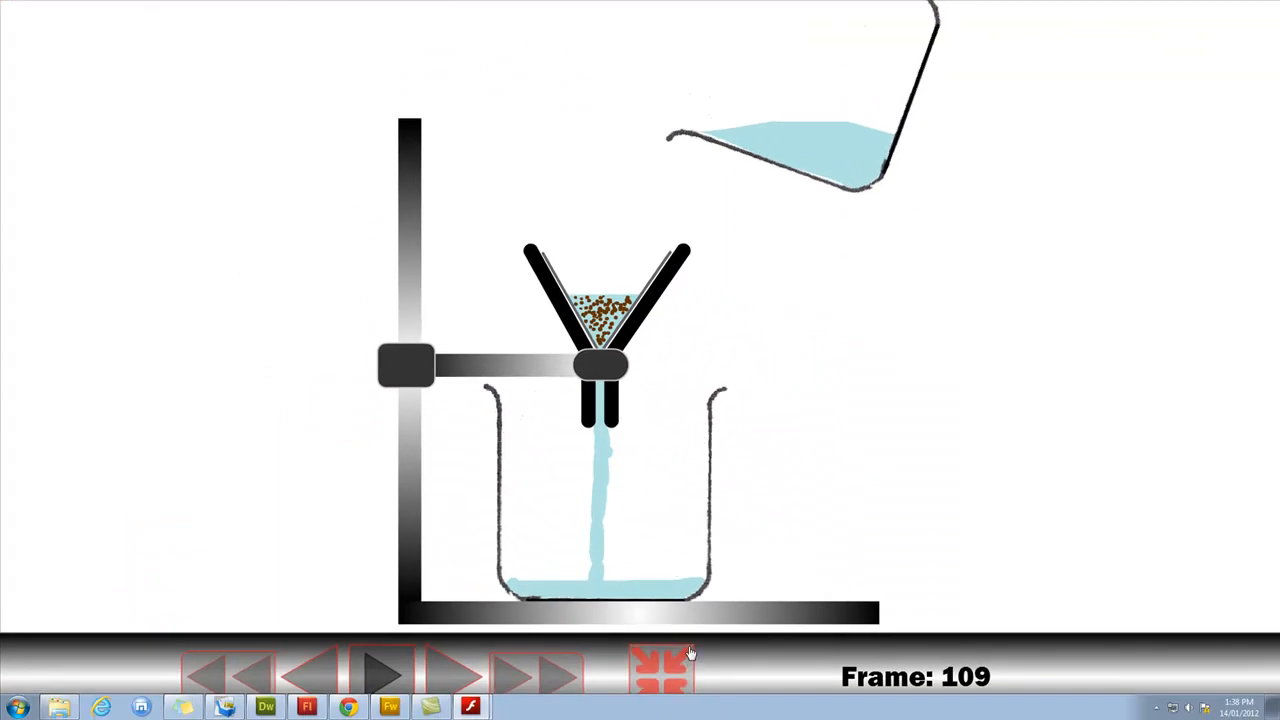
pyautogui.moveTo(892, 467)
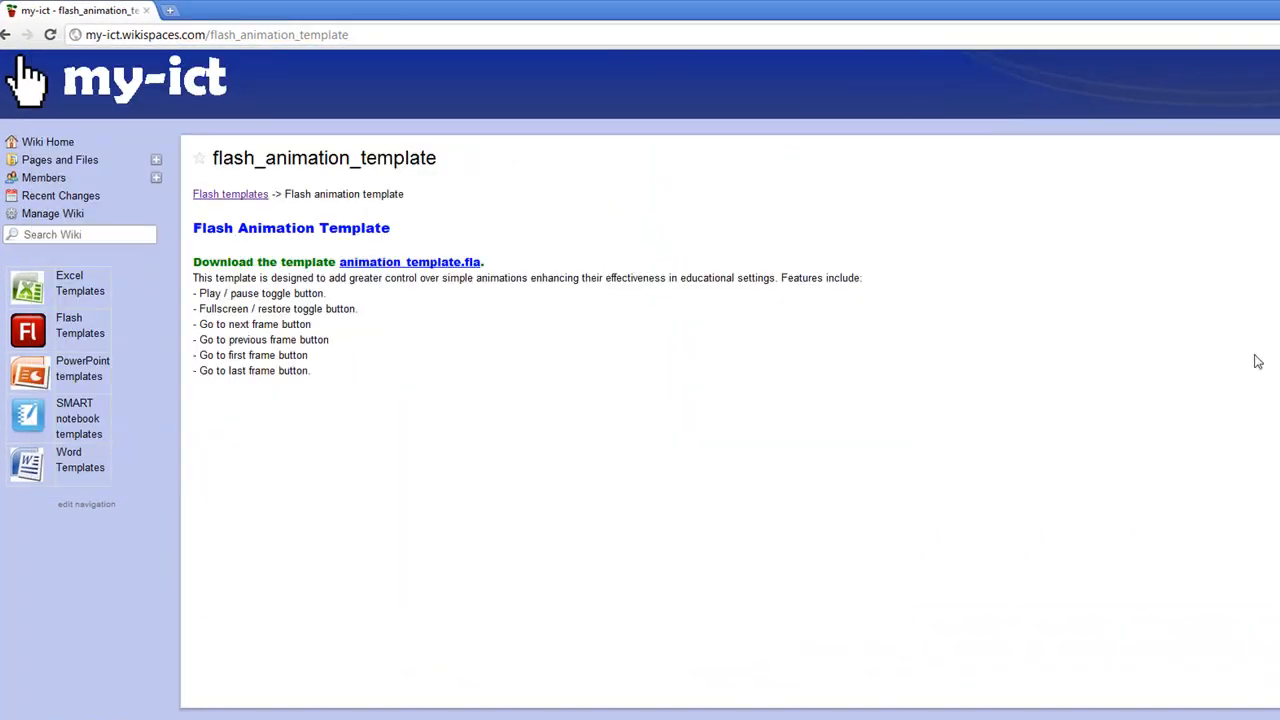
pyautogui.moveTo(410, 327)
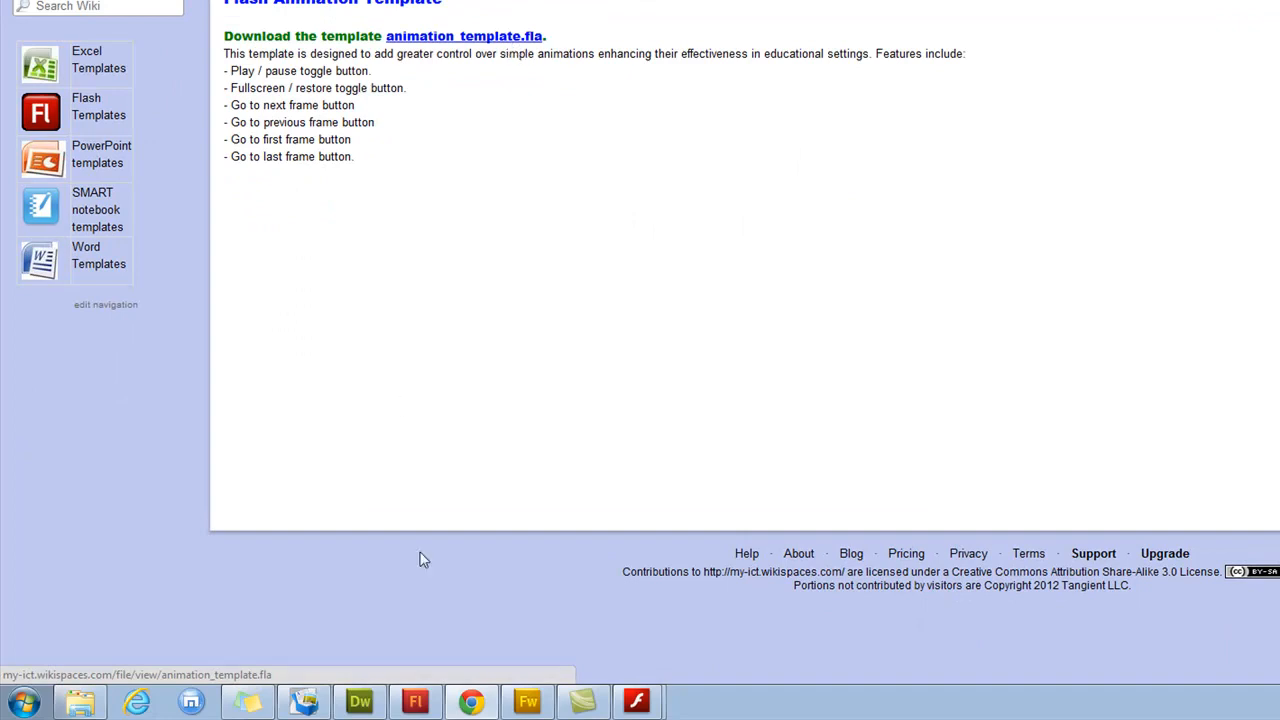
# Download animation_template.fla from the wiki page link
pyautogui.click(414, 700)
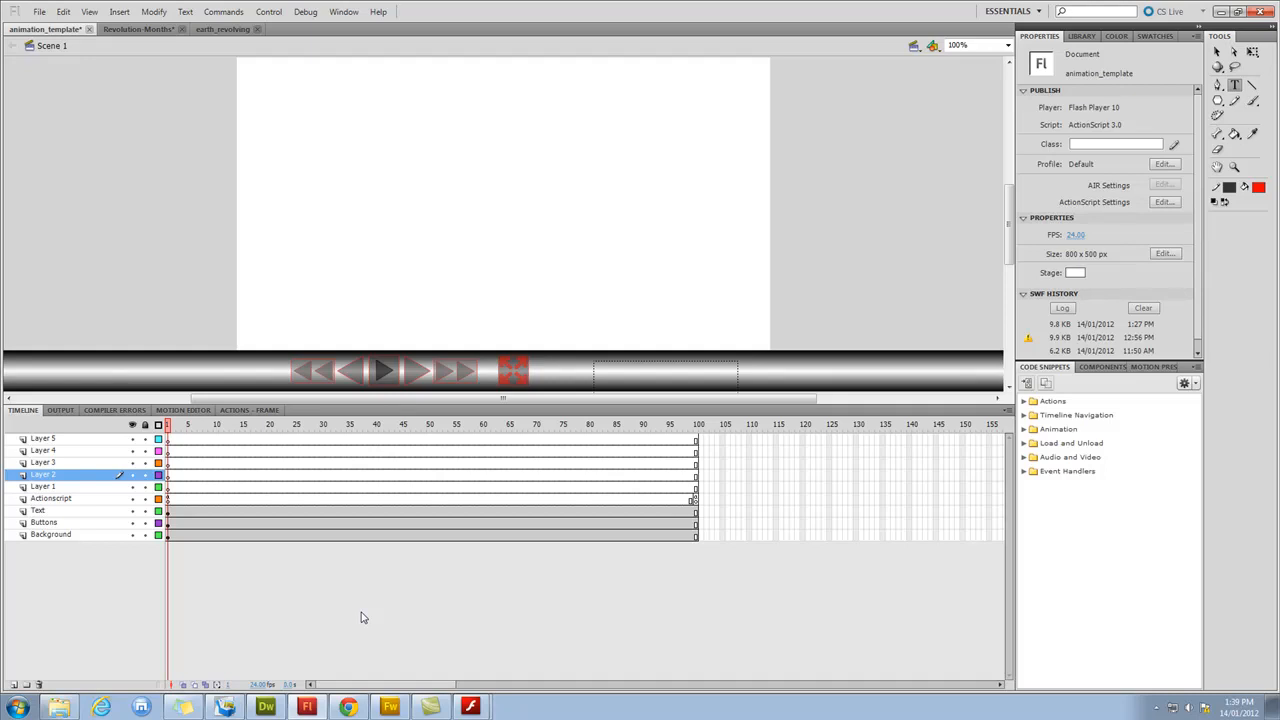
pyautogui.moveTo(387, 578)
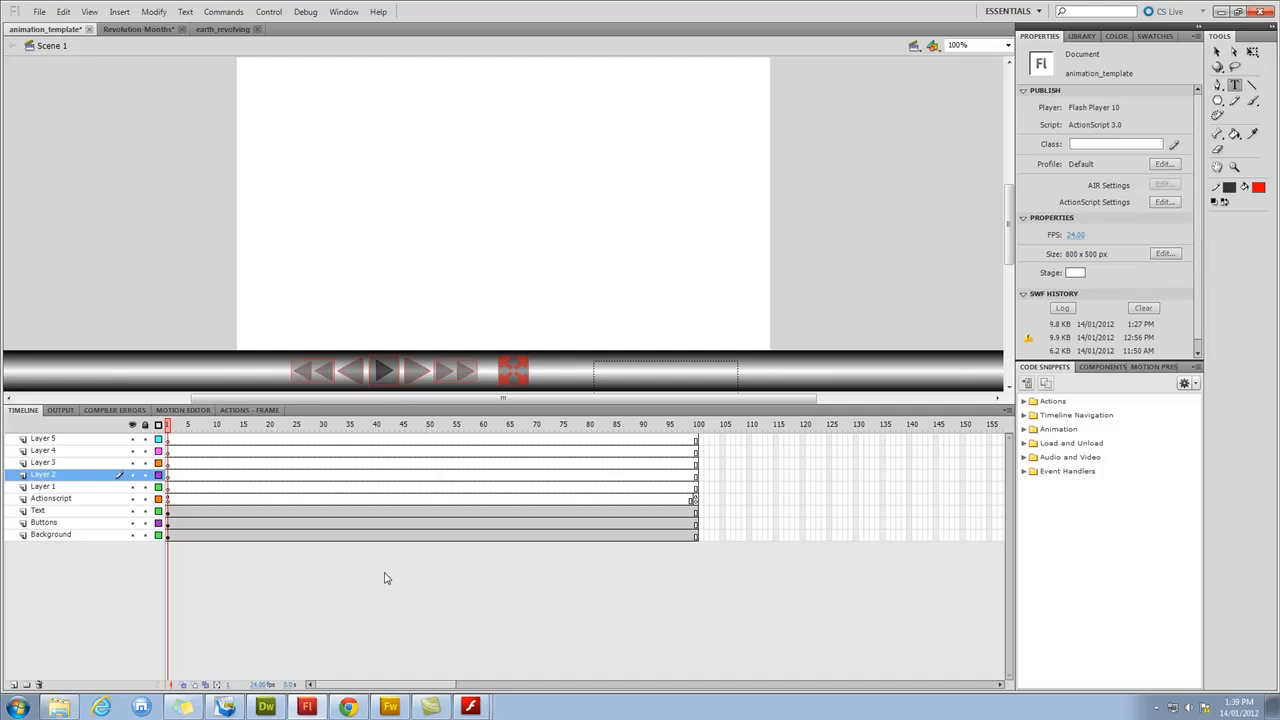
pyautogui.moveTo(463, 628)
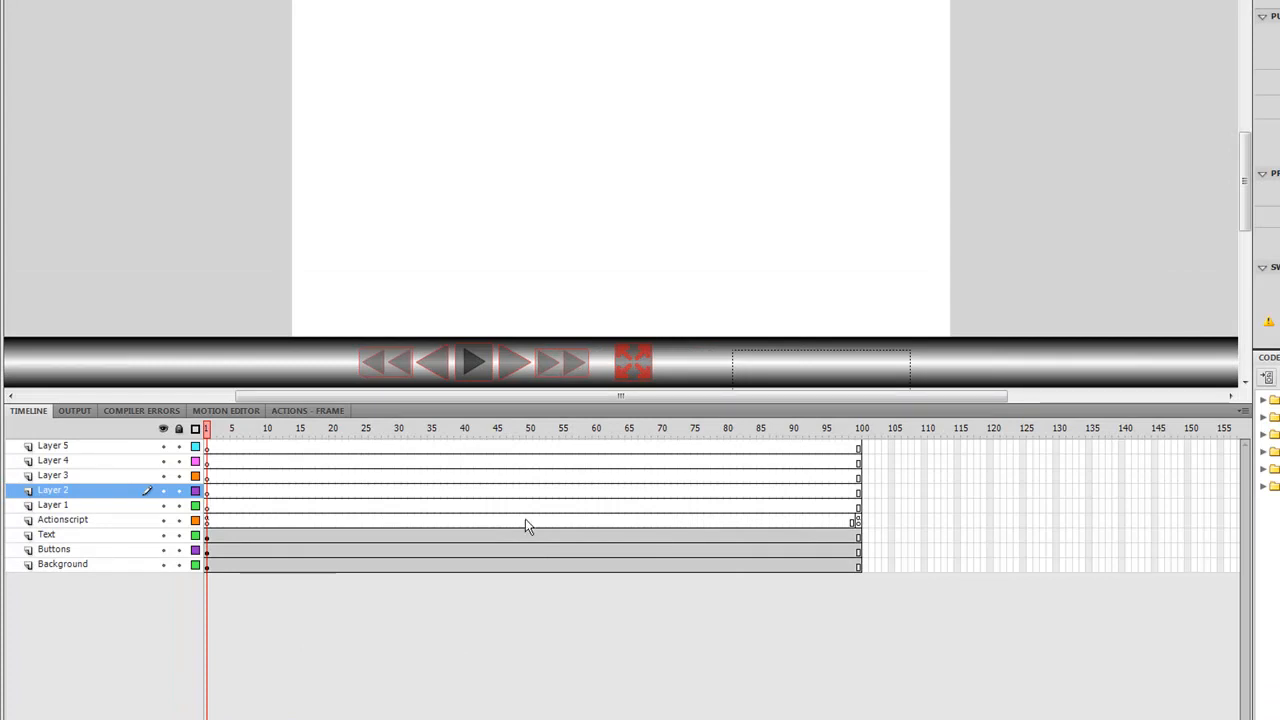
pyautogui.moveTo(615, 521)
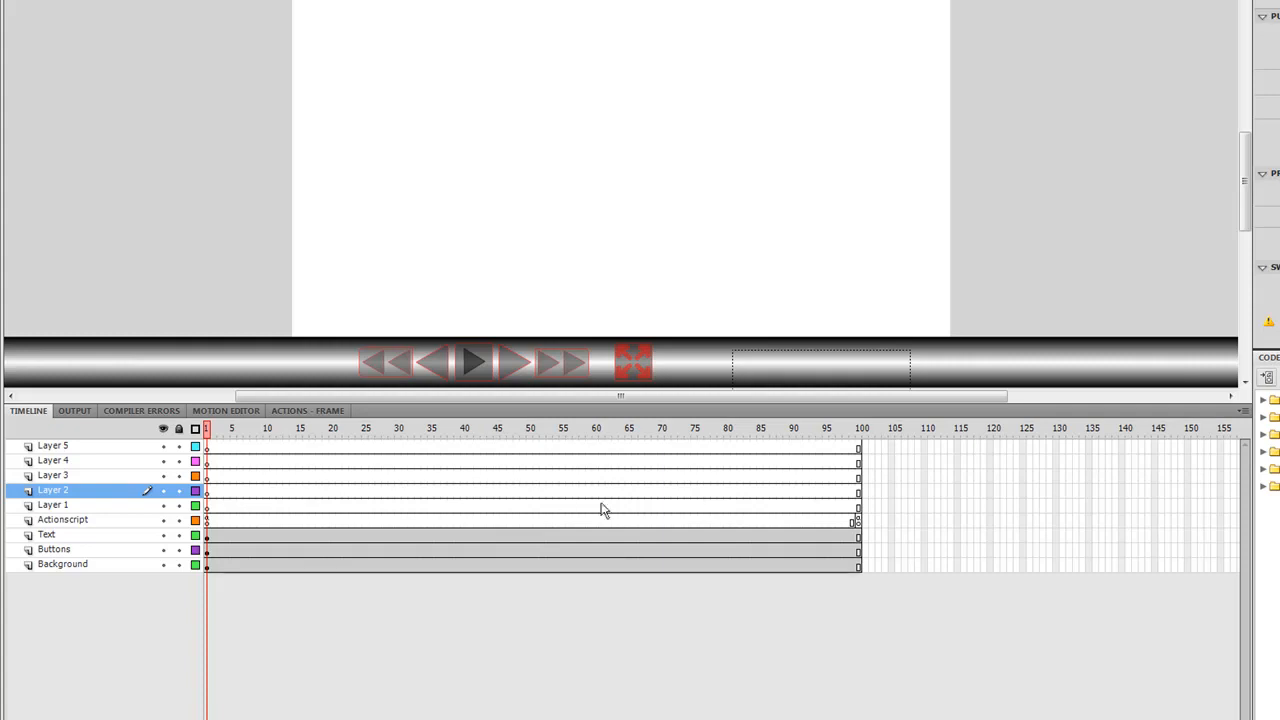
pyautogui.moveTo(716, 553)
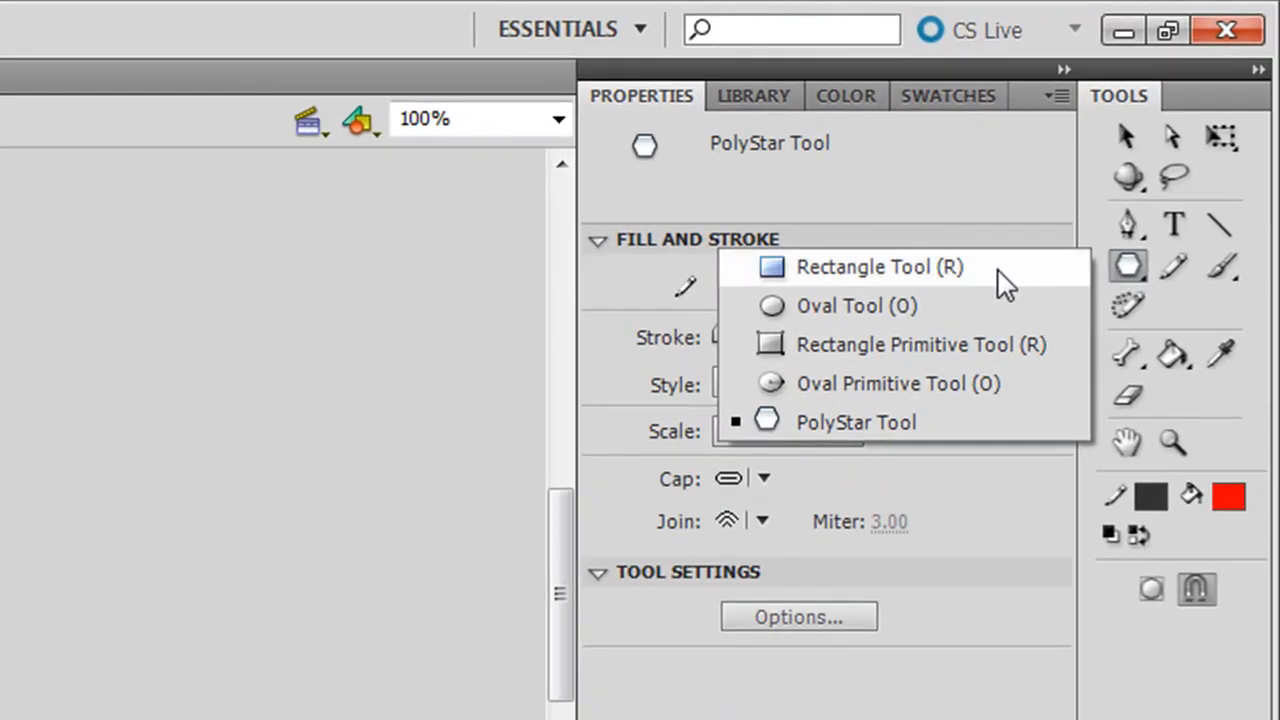
# Pick the rectangle drawing tool and make Layer 1 the active layer
pyautogui.click(880, 267)
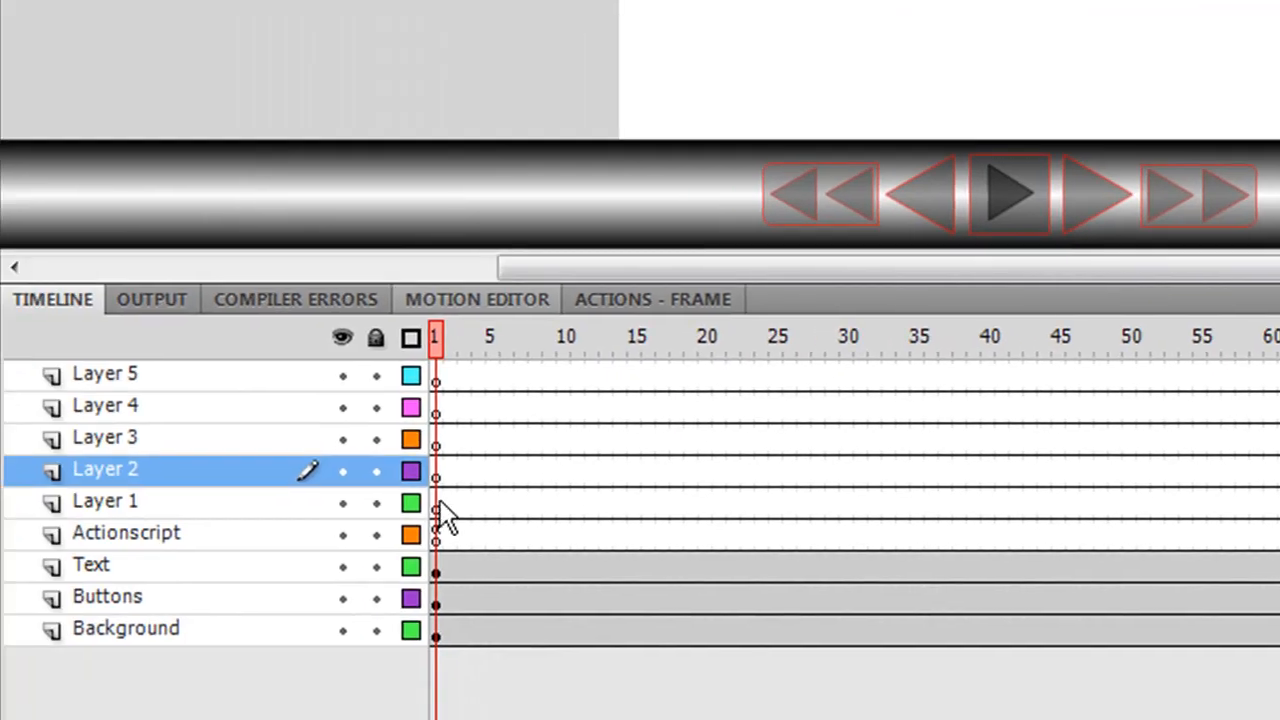
pyautogui.click(105, 501)
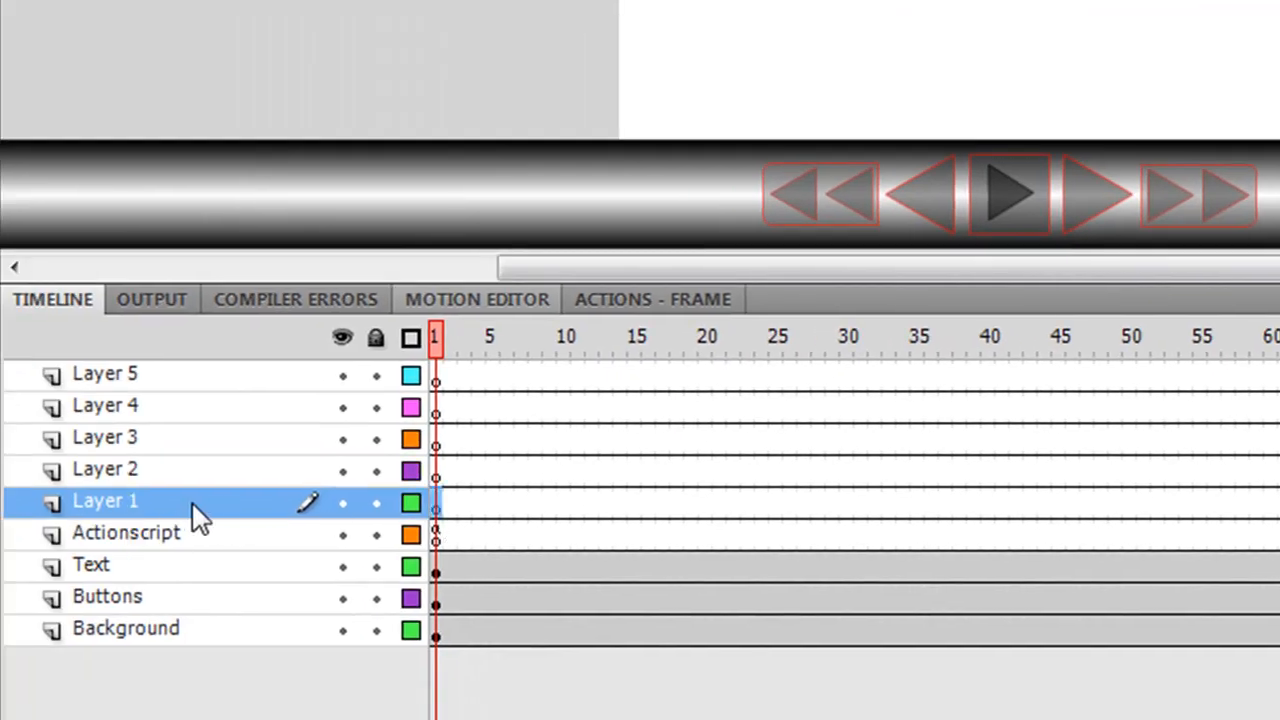
pyautogui.moveTo(275, 510)
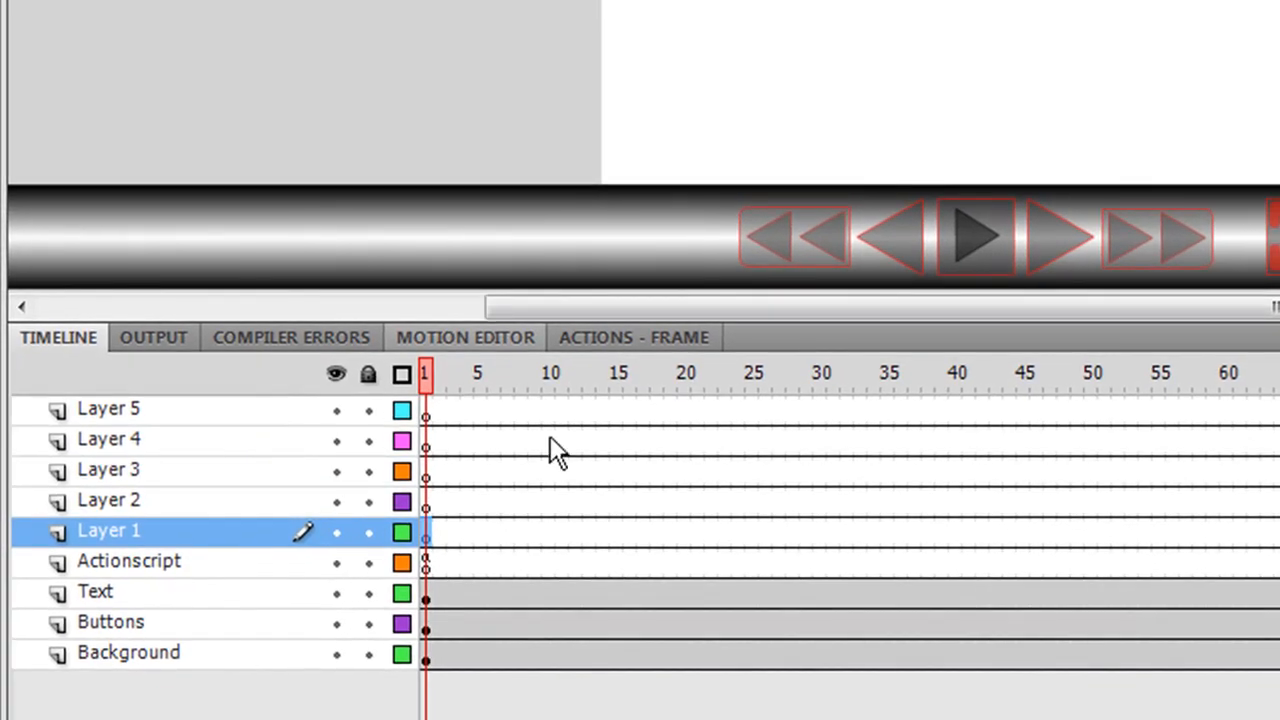
pyautogui.moveTo(588, 475)
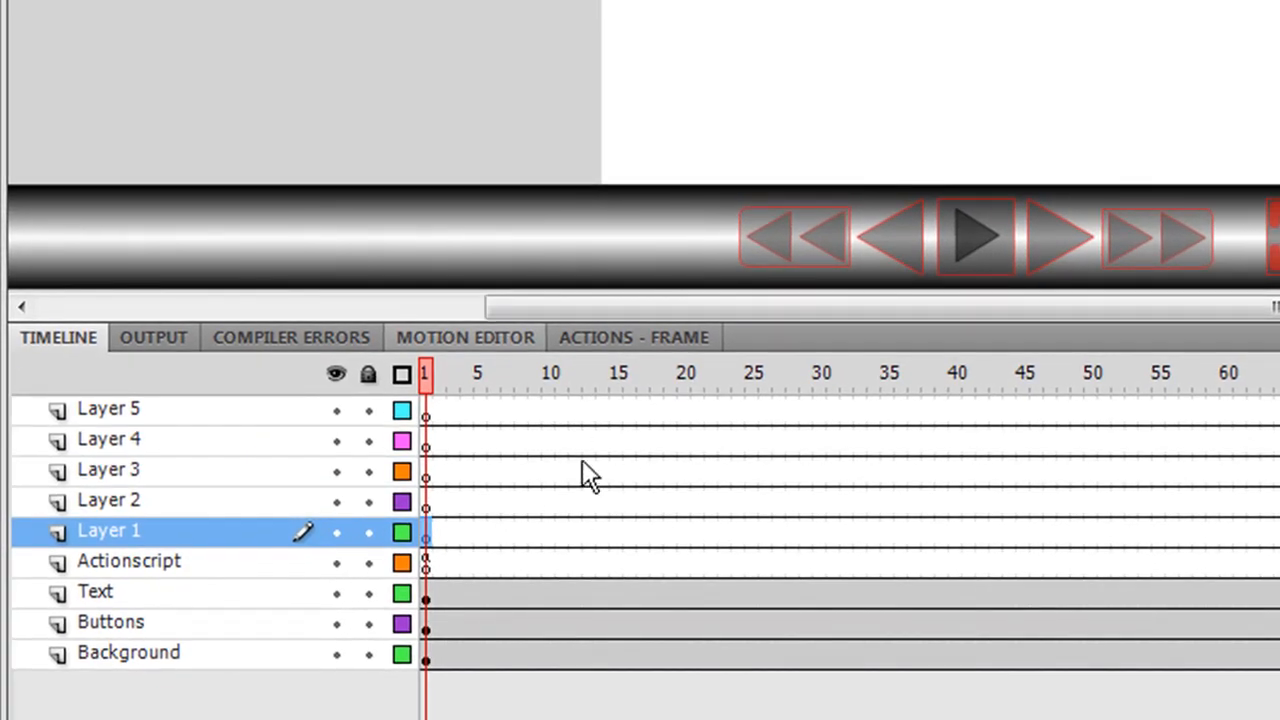
pyautogui.moveTo(150, 445)
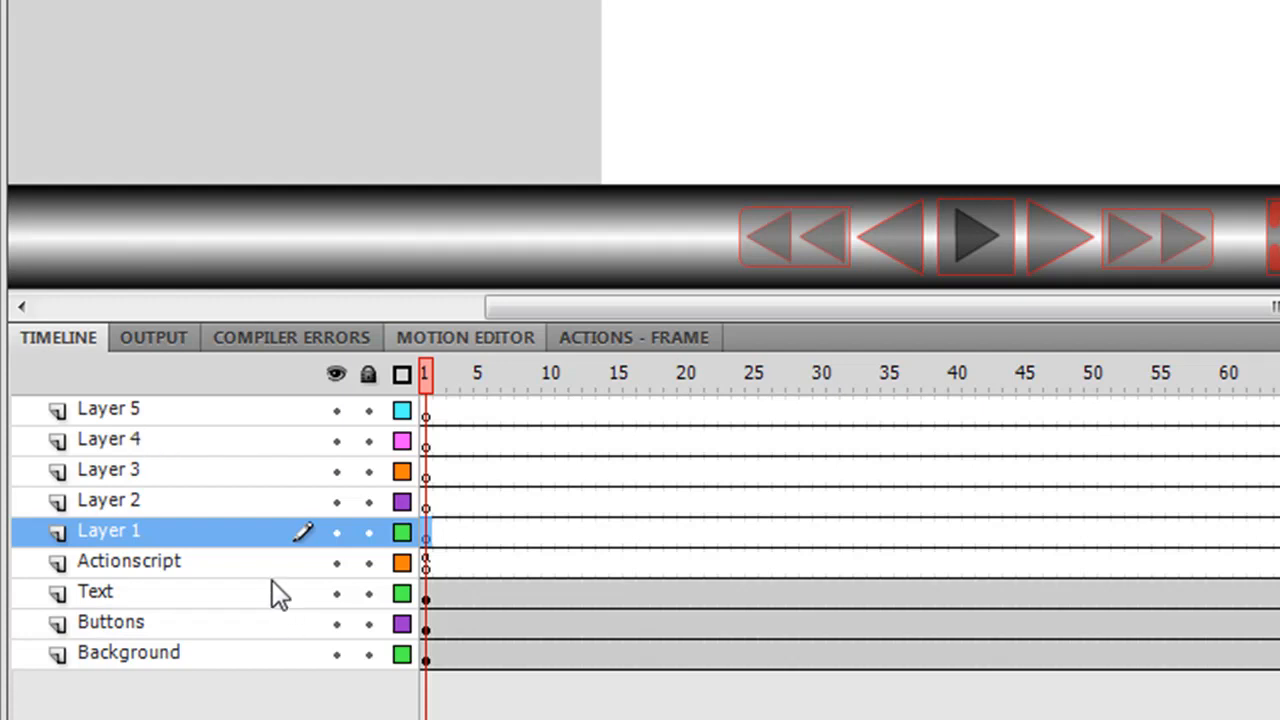
pyautogui.moveTo(305, 627)
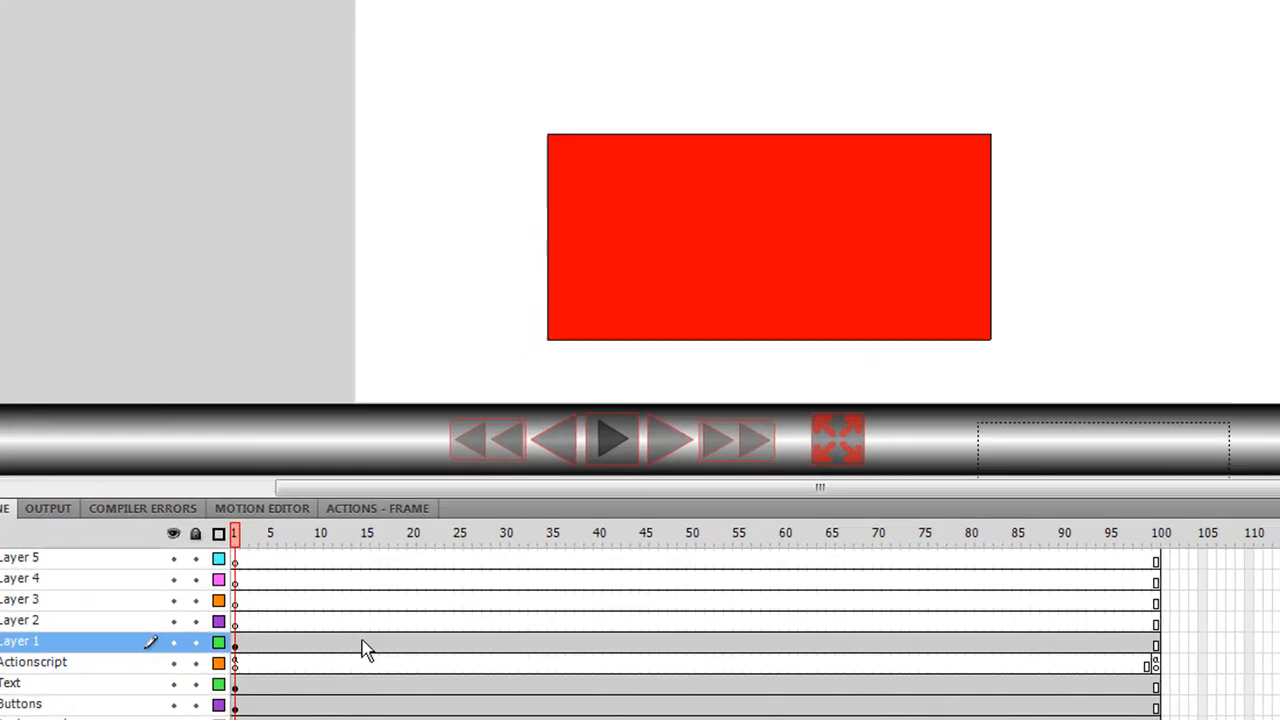
# Insert keyframes on Layer 1 at frames 29 and 45
pyautogui.rightClick(365, 642)
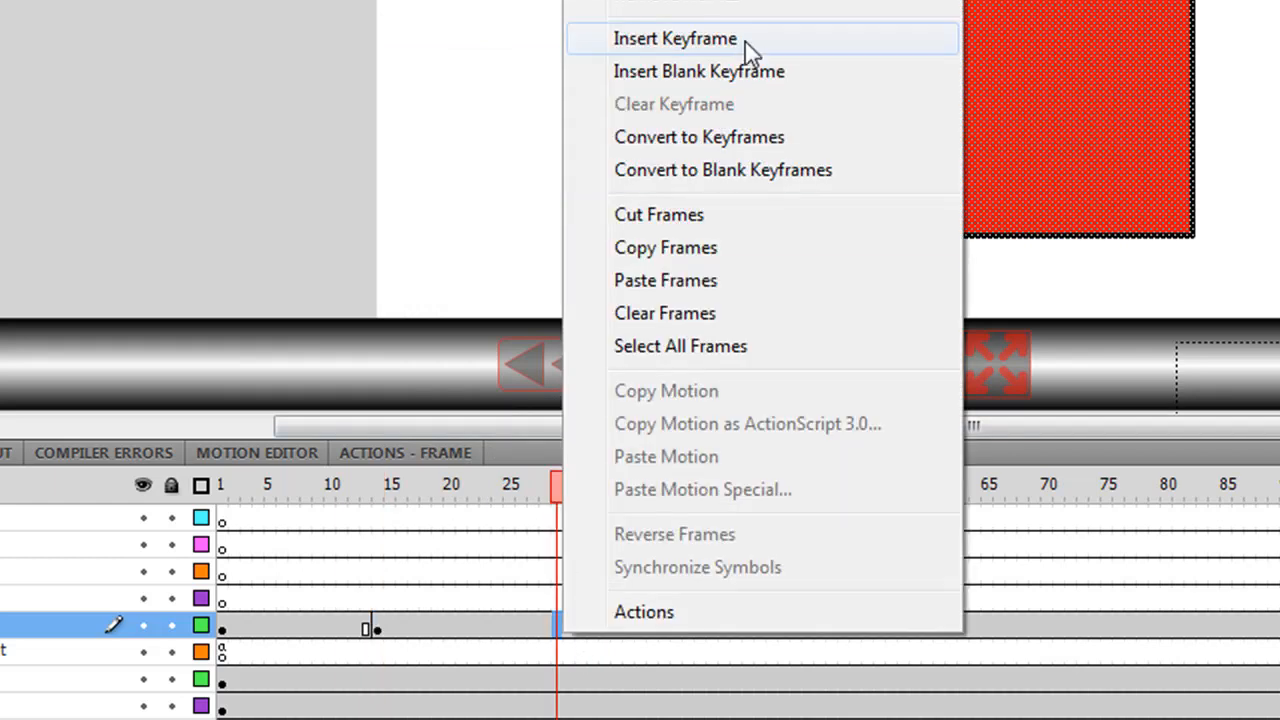
pyautogui.click(675, 38)
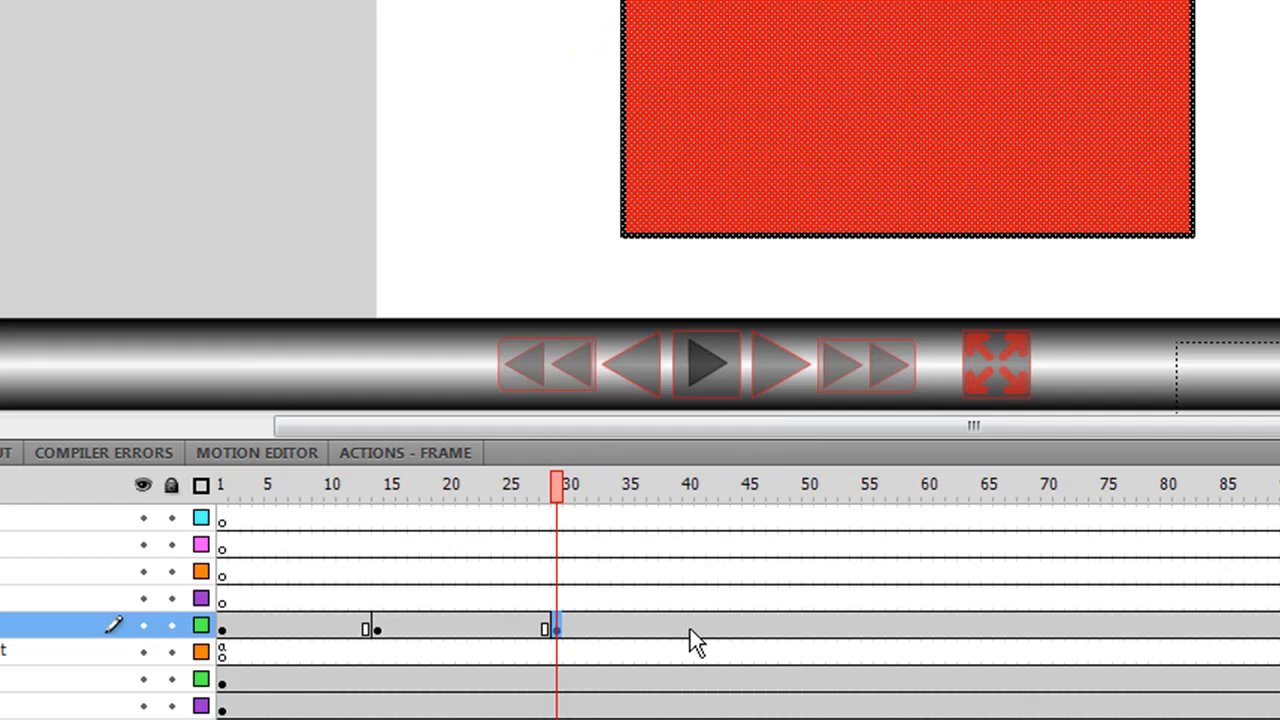
pyautogui.rightClick(745, 625)
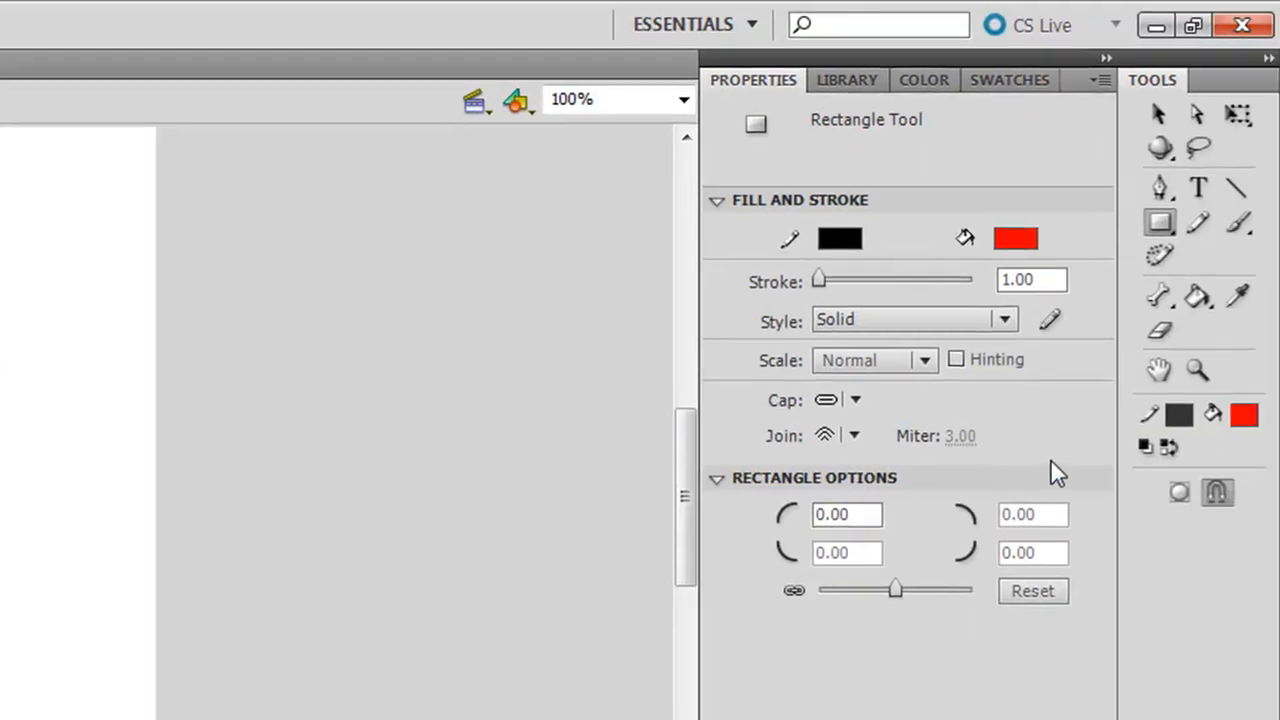
# Draw a green pentagon with the PolyStar Tool and create a shape tween
pyautogui.click(1159, 222)
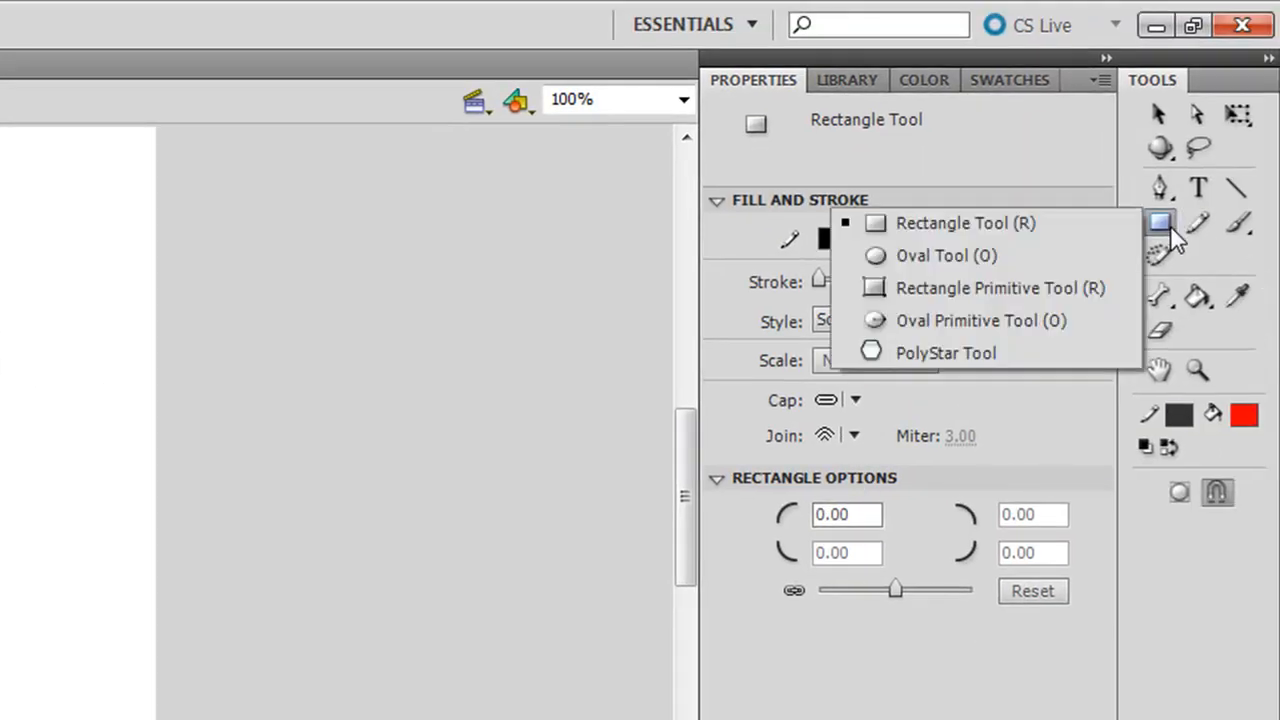
pyautogui.click(945, 352)
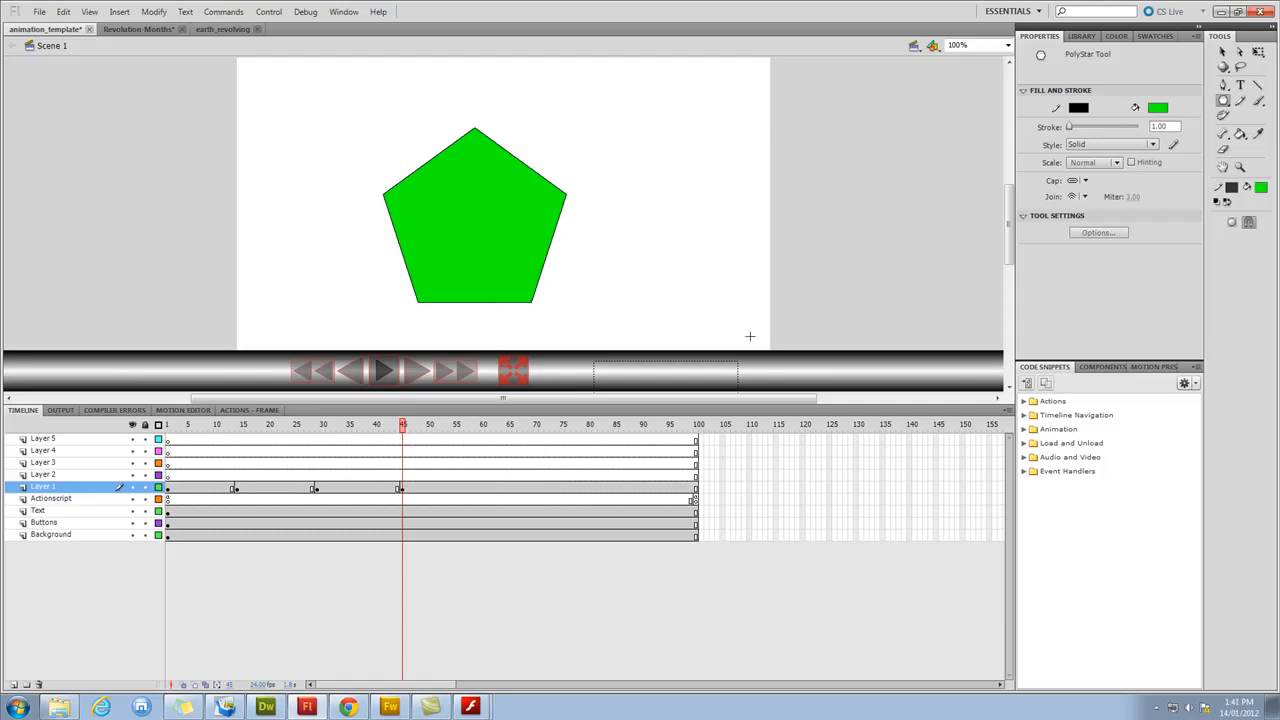
pyautogui.moveTo(322, 497)
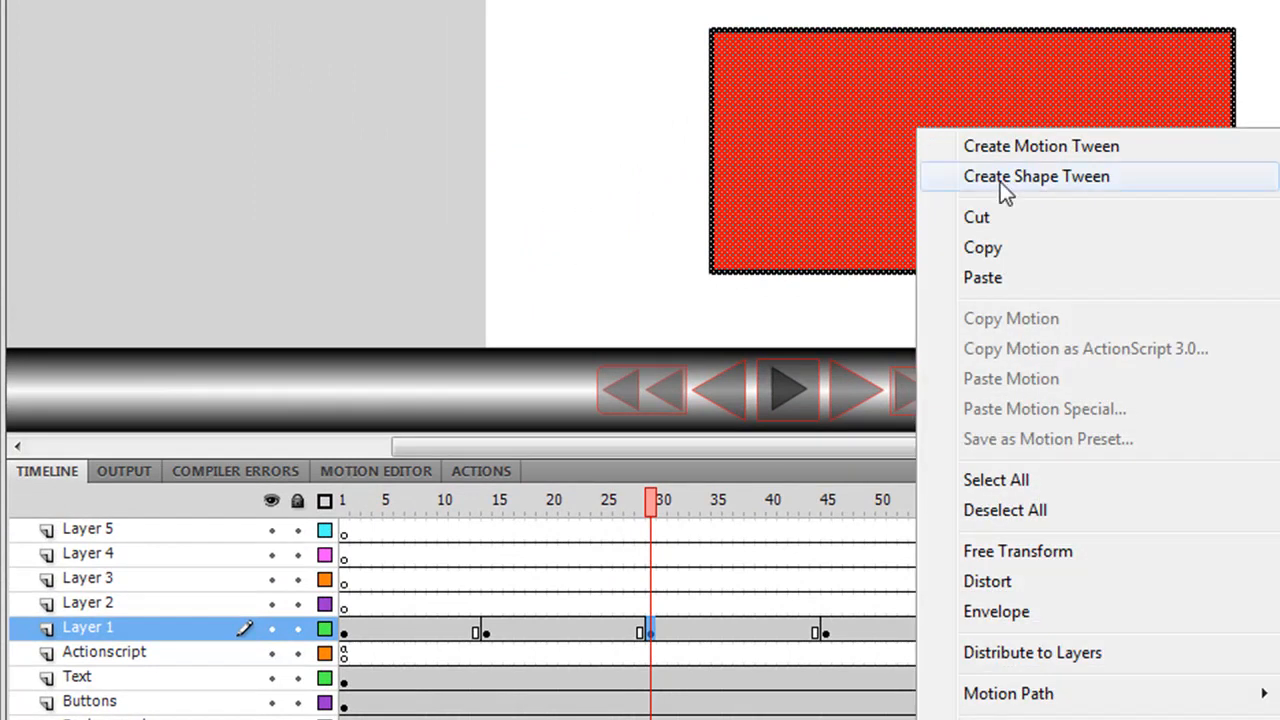
pyautogui.click(1036, 176)
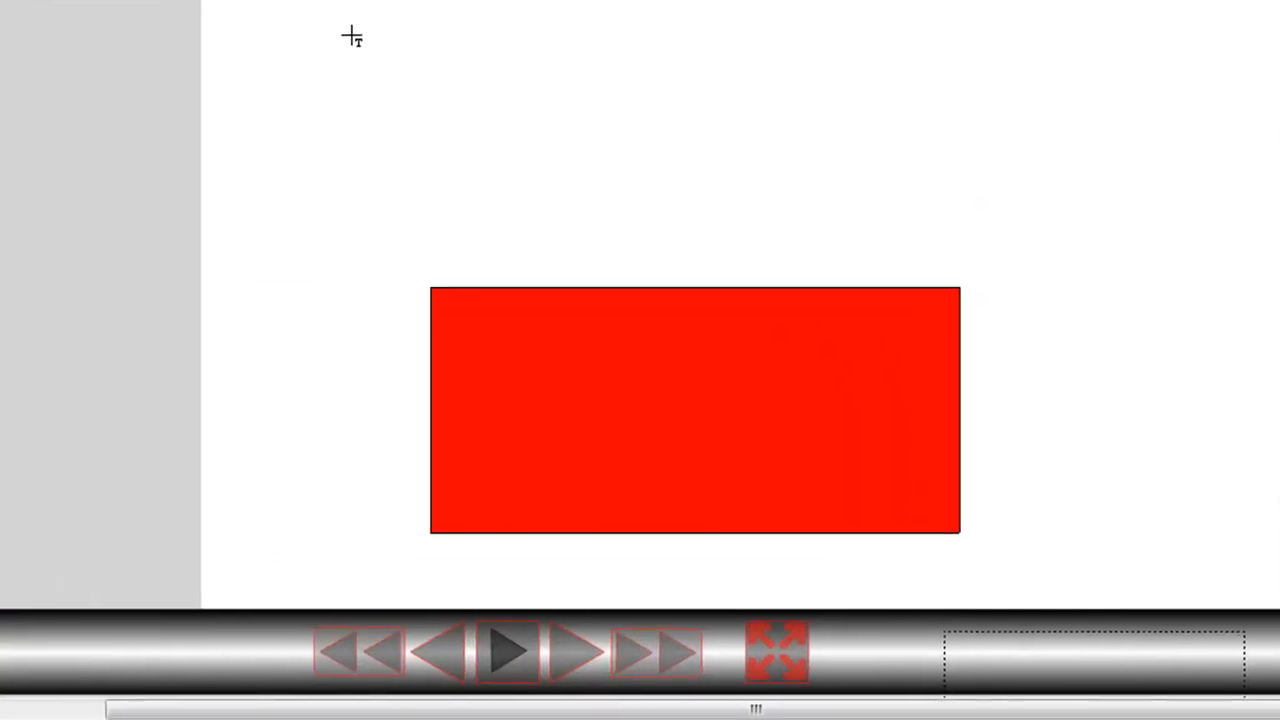
pyautogui.moveTo(307, 43)
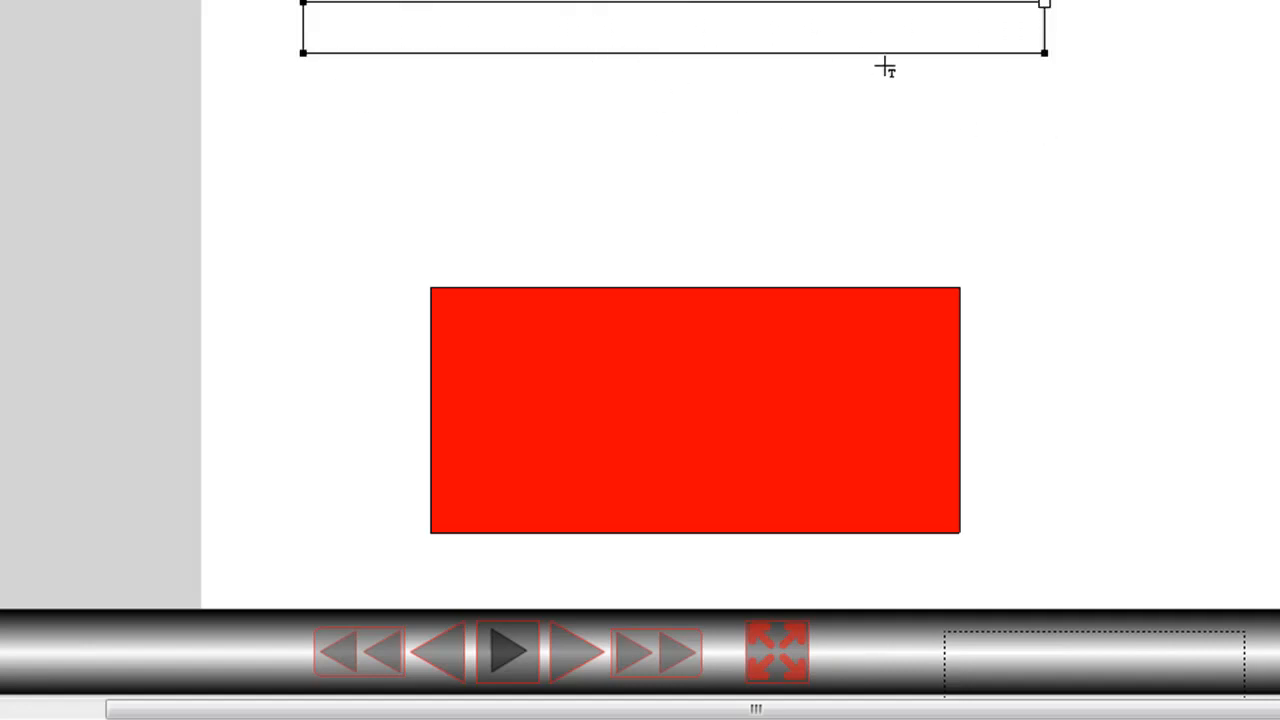
# Type the caption 'A rectangle has 4 sides' at the top of the stage
pyautogui.write('A rectangle has 4 sides')
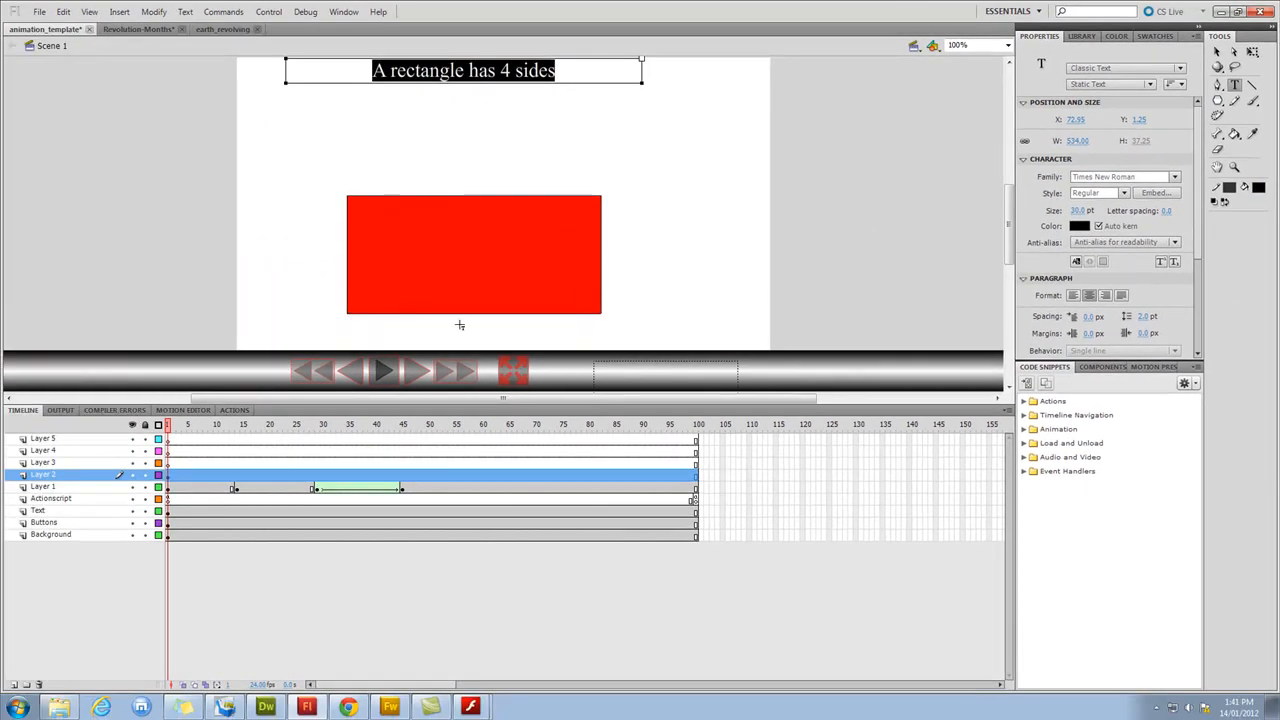
# Insert caption keyframes on Layer 2, including one at frame 45
pyautogui.click(237, 424)
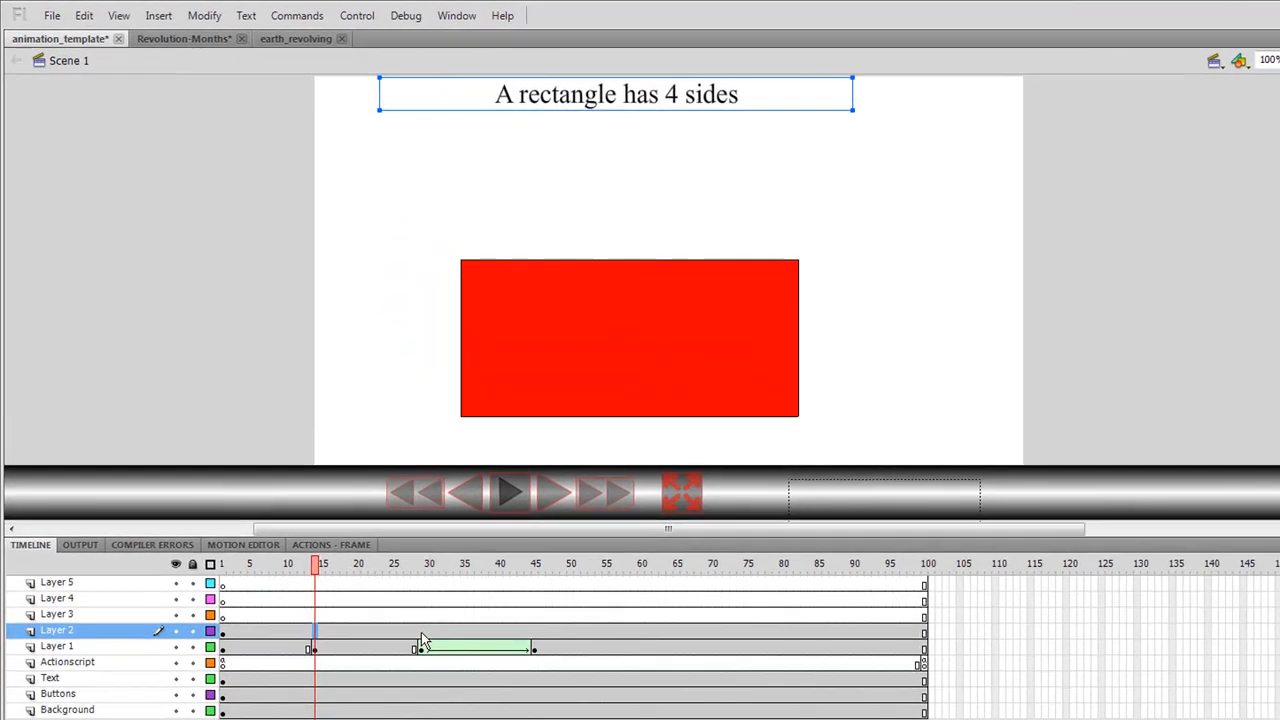
pyautogui.rightClick(420, 648)
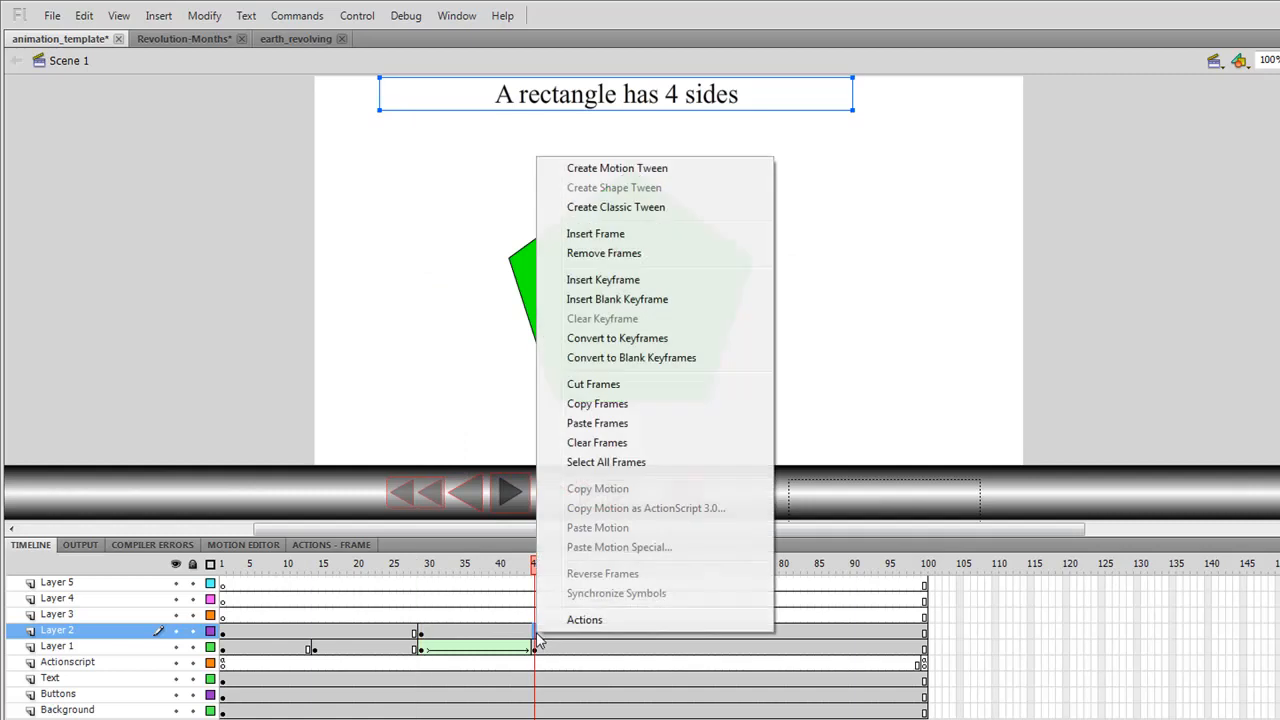
pyautogui.click(603, 279)
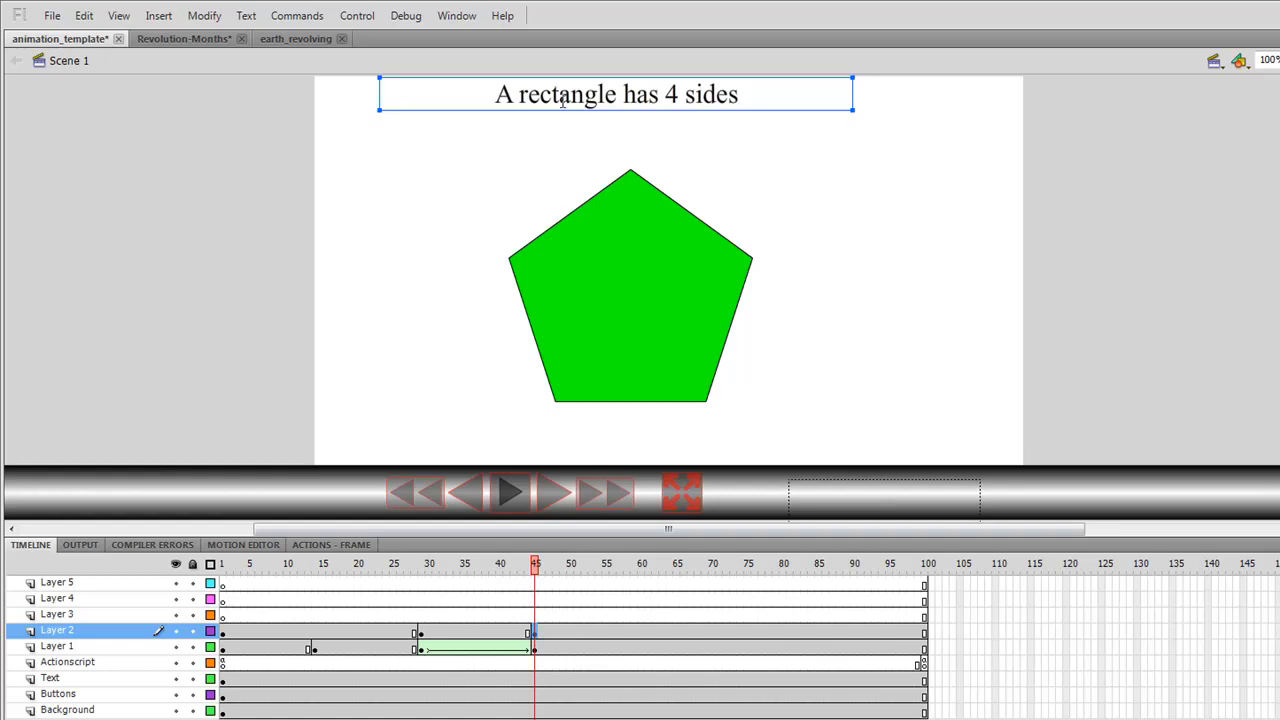
# Change the caption to 'A pentagon has 5 sides'
pyautogui.doubleClick(566, 93)
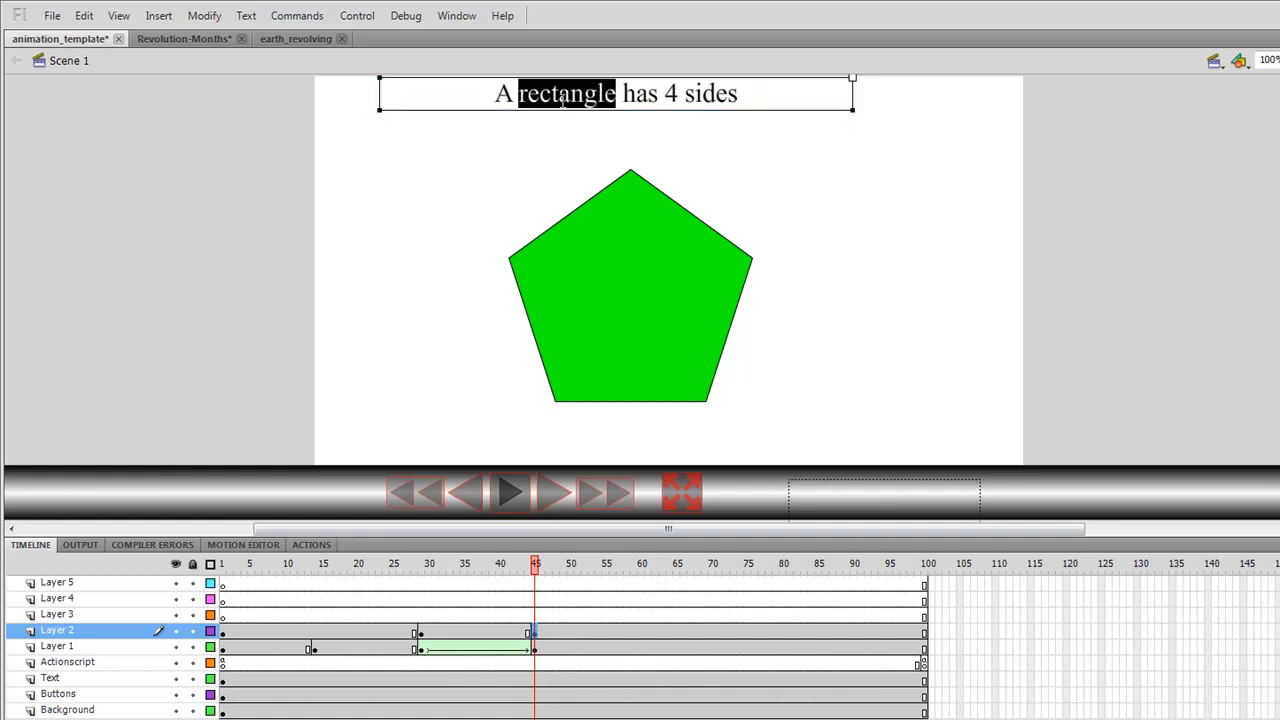
pyautogui.write('pentagon')
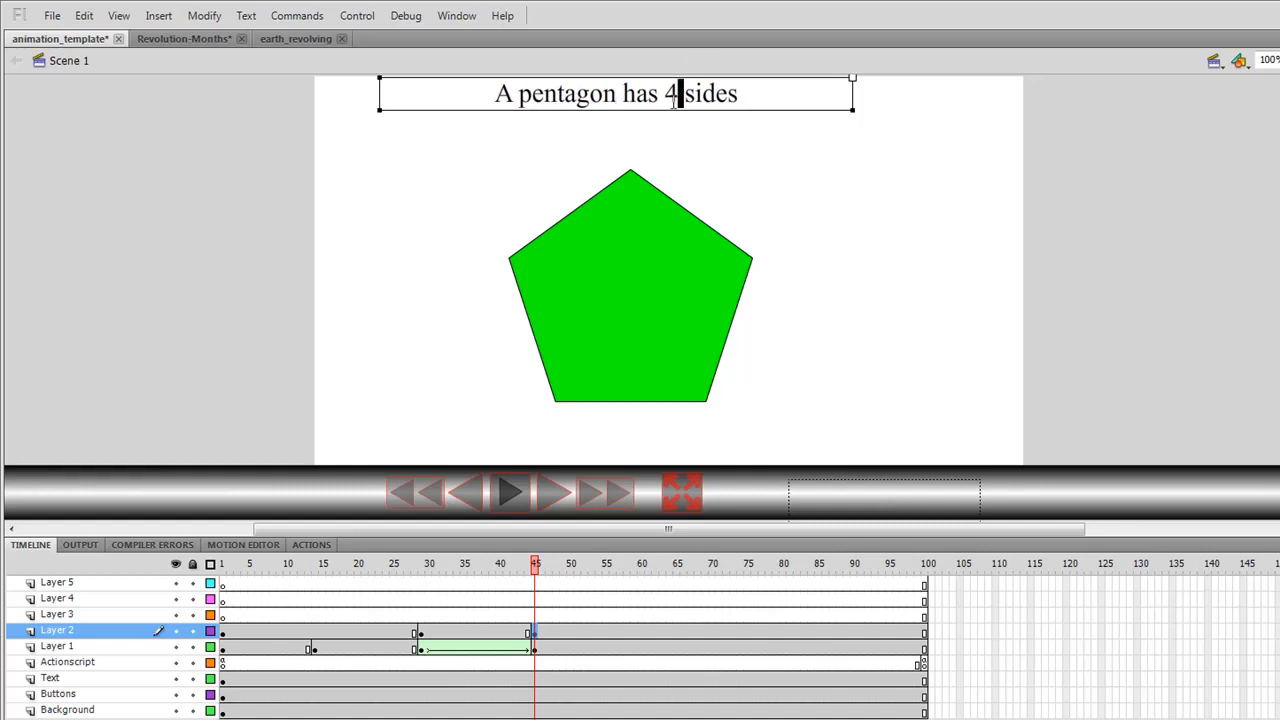
pyautogui.write('5')
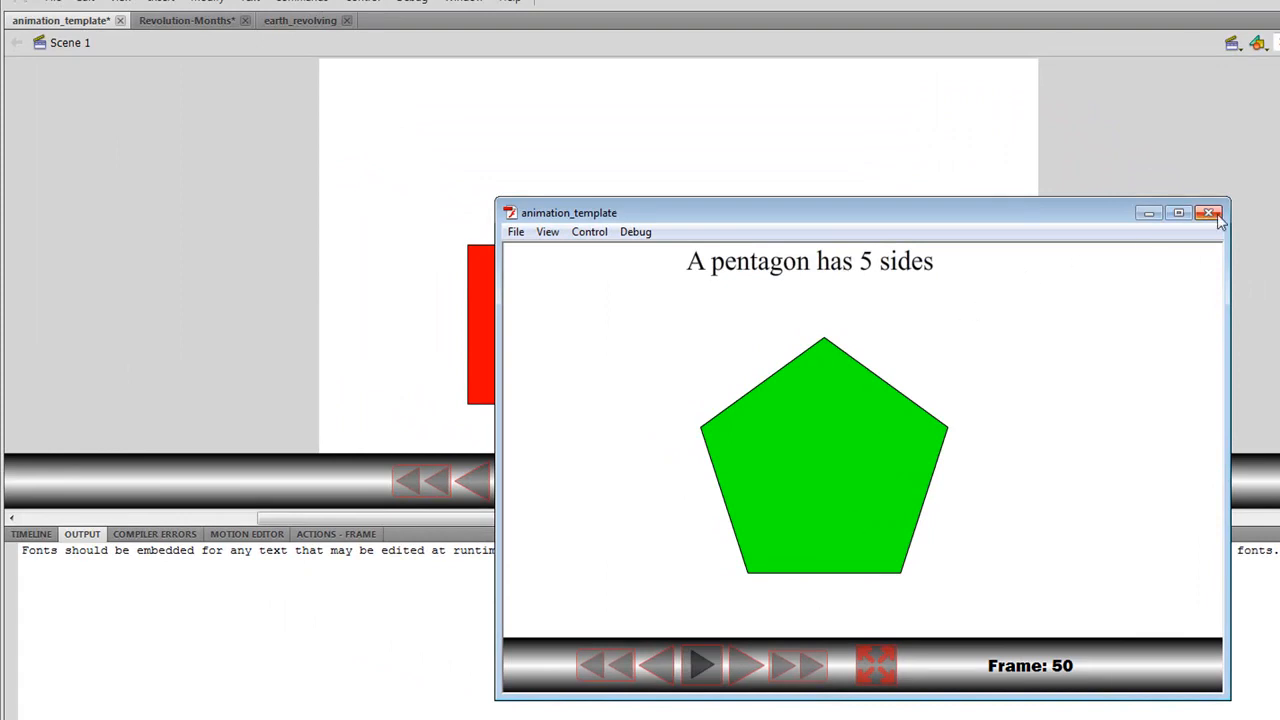
pyautogui.click(1208, 213)
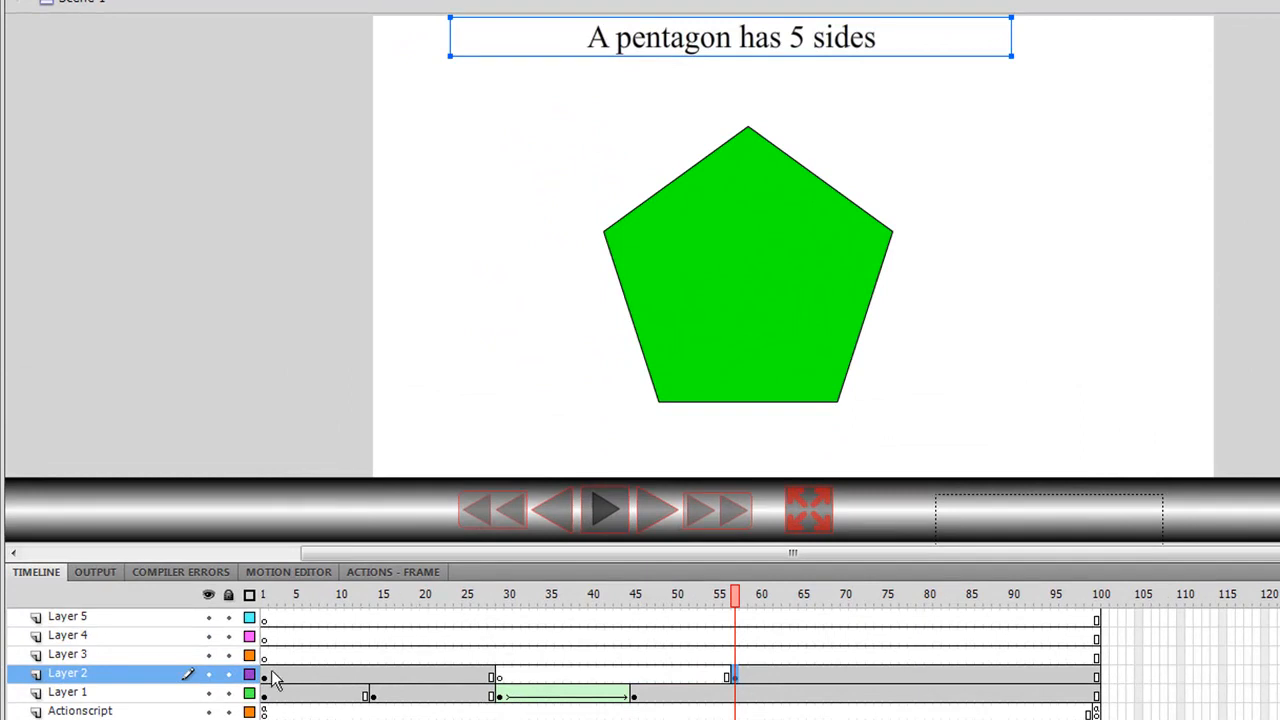
# Move the playhead back to frame 1 before testing
pyautogui.click(264, 594)
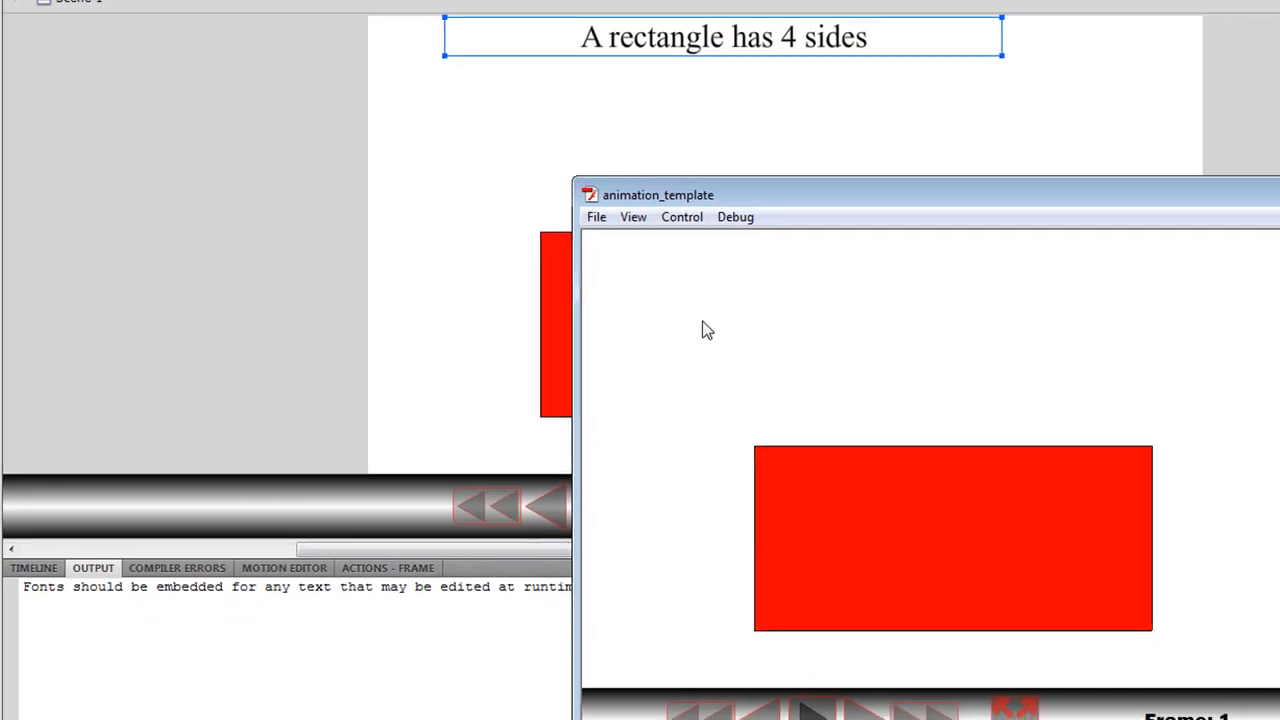
# Play and pause through the rectangle caption, morph and pentagon caption, then close the preview
pyautogui.moveTo(658, 195); pyautogui.dragTo(457, 158)
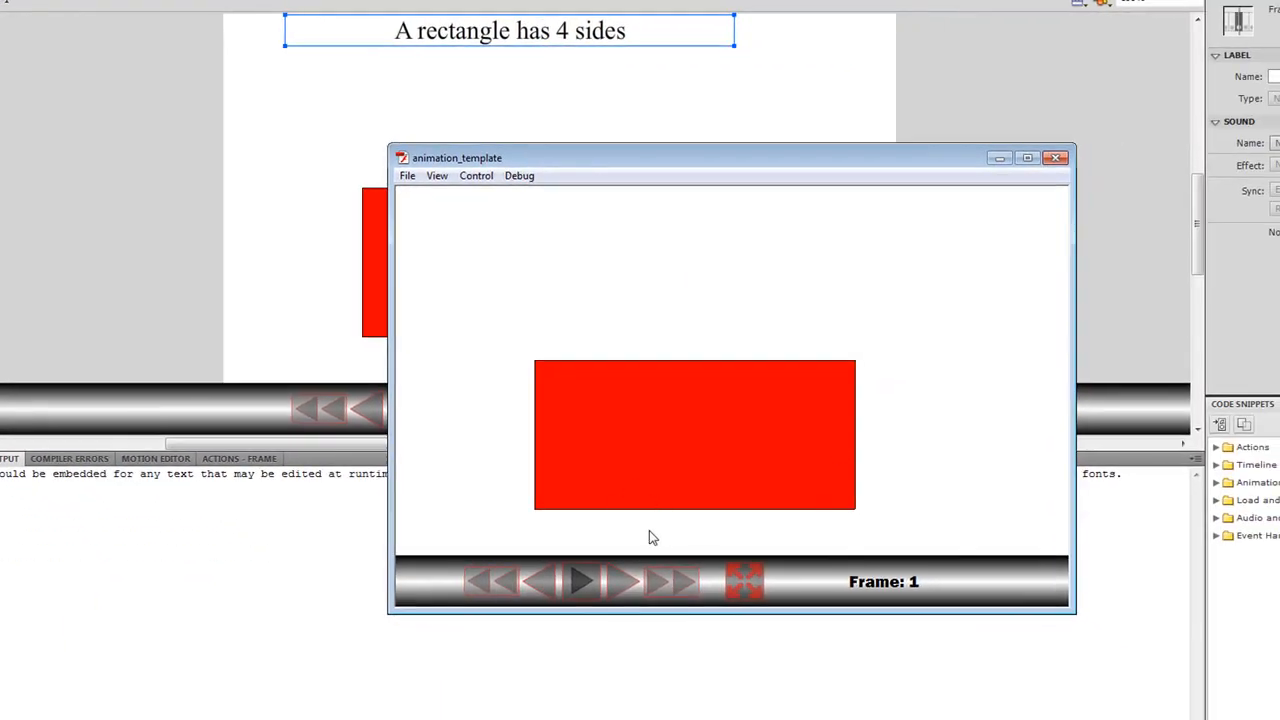
pyautogui.moveTo(630, 474)
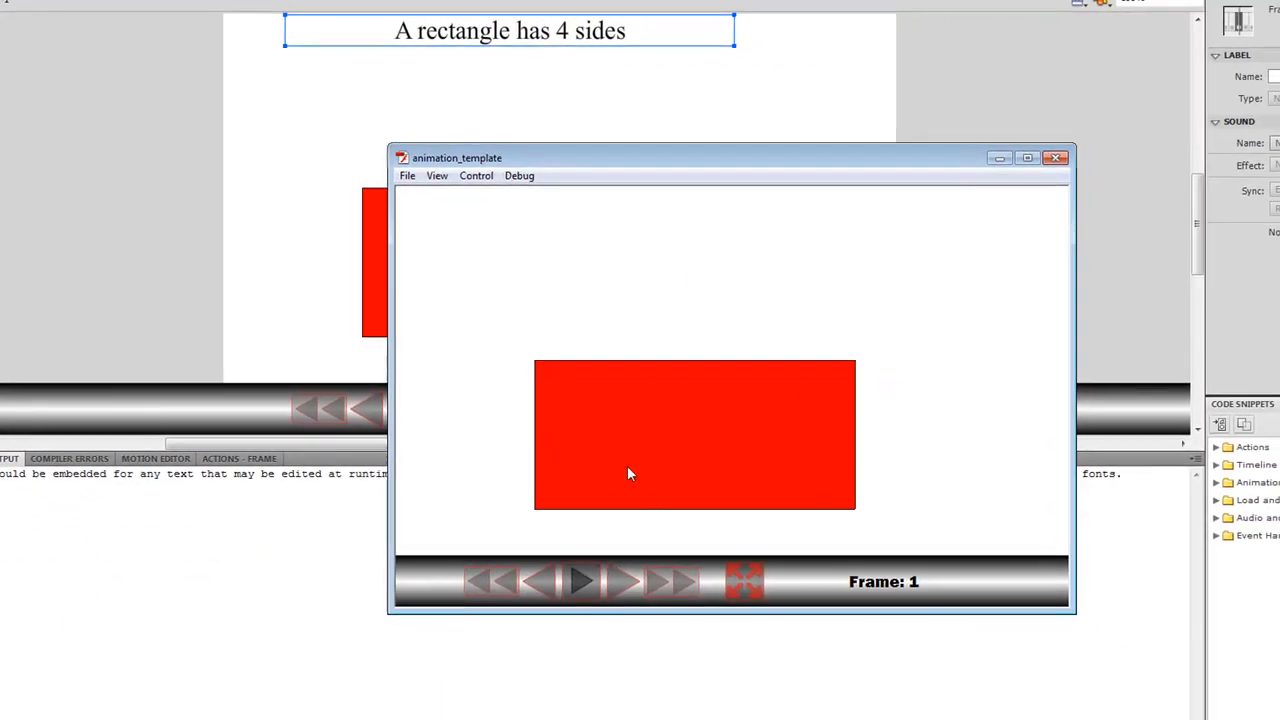
pyautogui.click(581, 581)
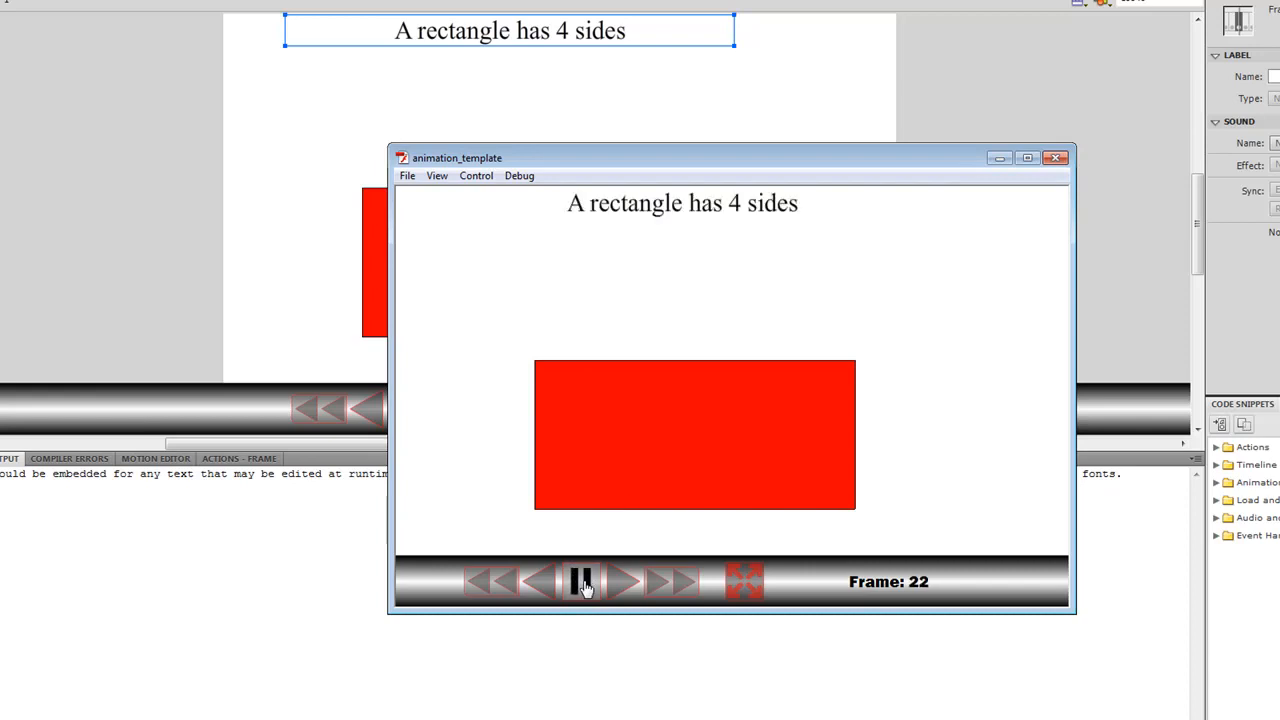
pyautogui.click(583, 581)
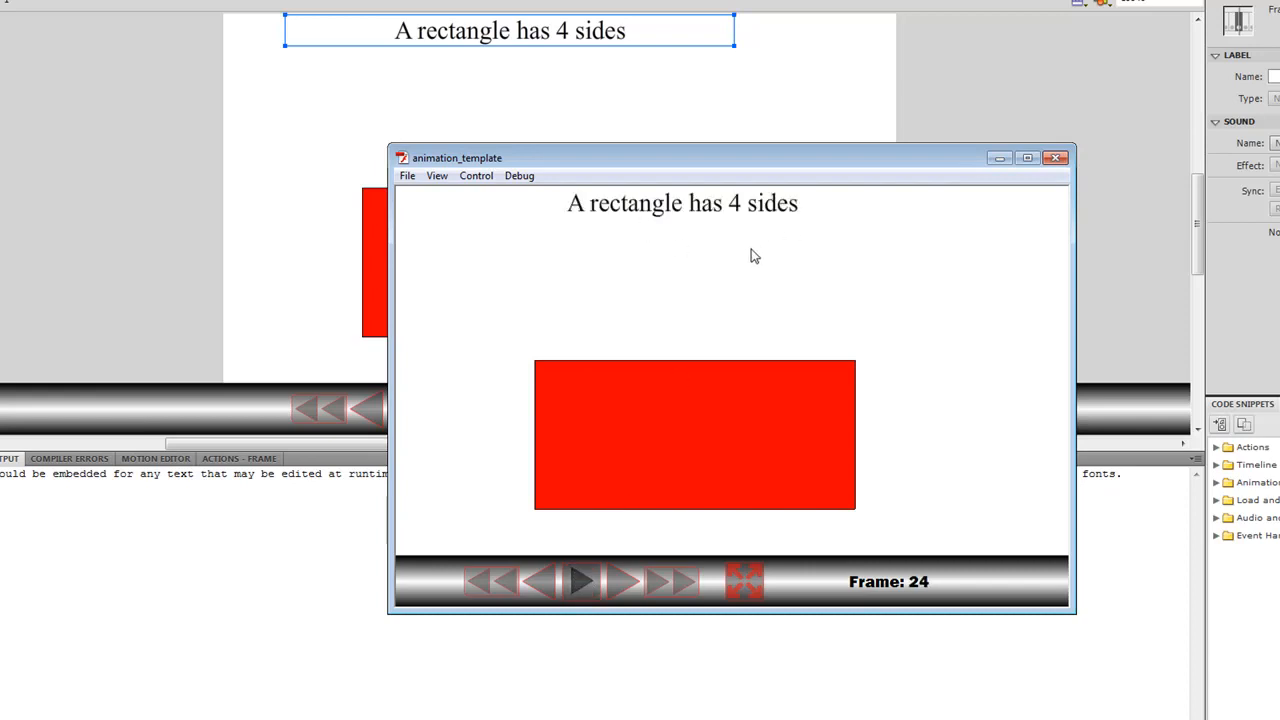
pyautogui.click(582, 581)
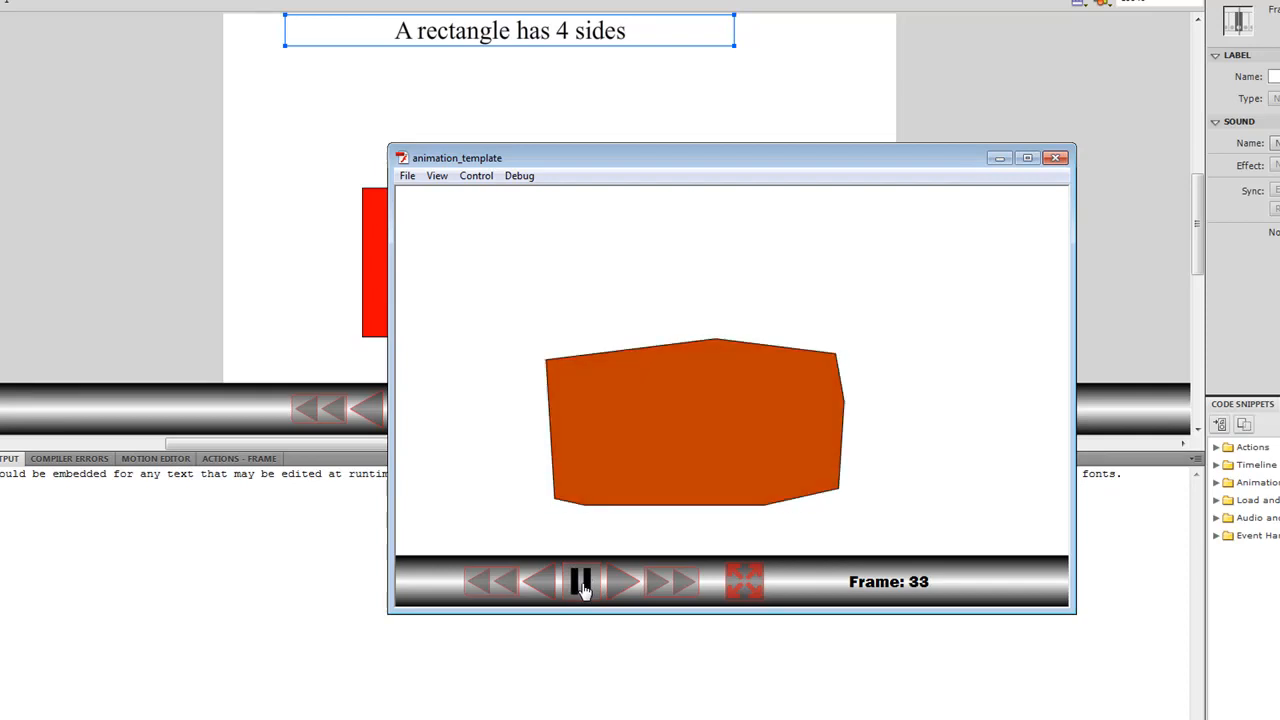
pyautogui.click(582, 581)
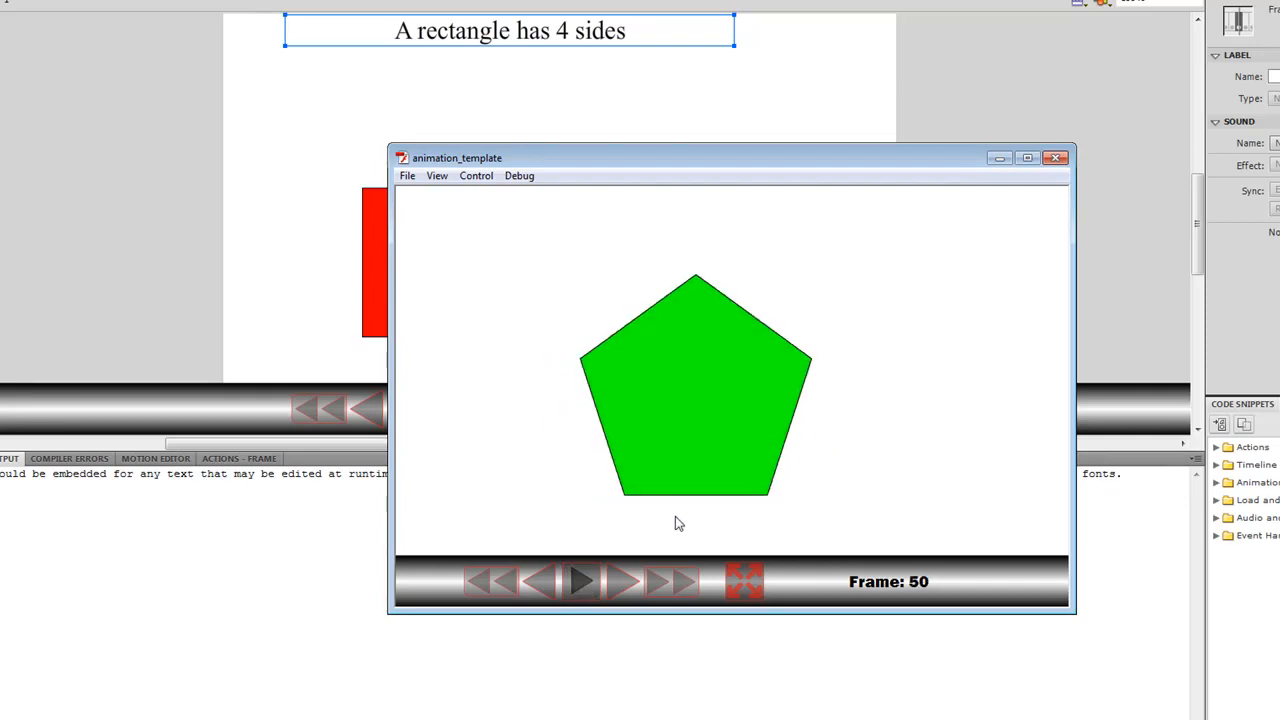
pyautogui.moveTo(588, 540)
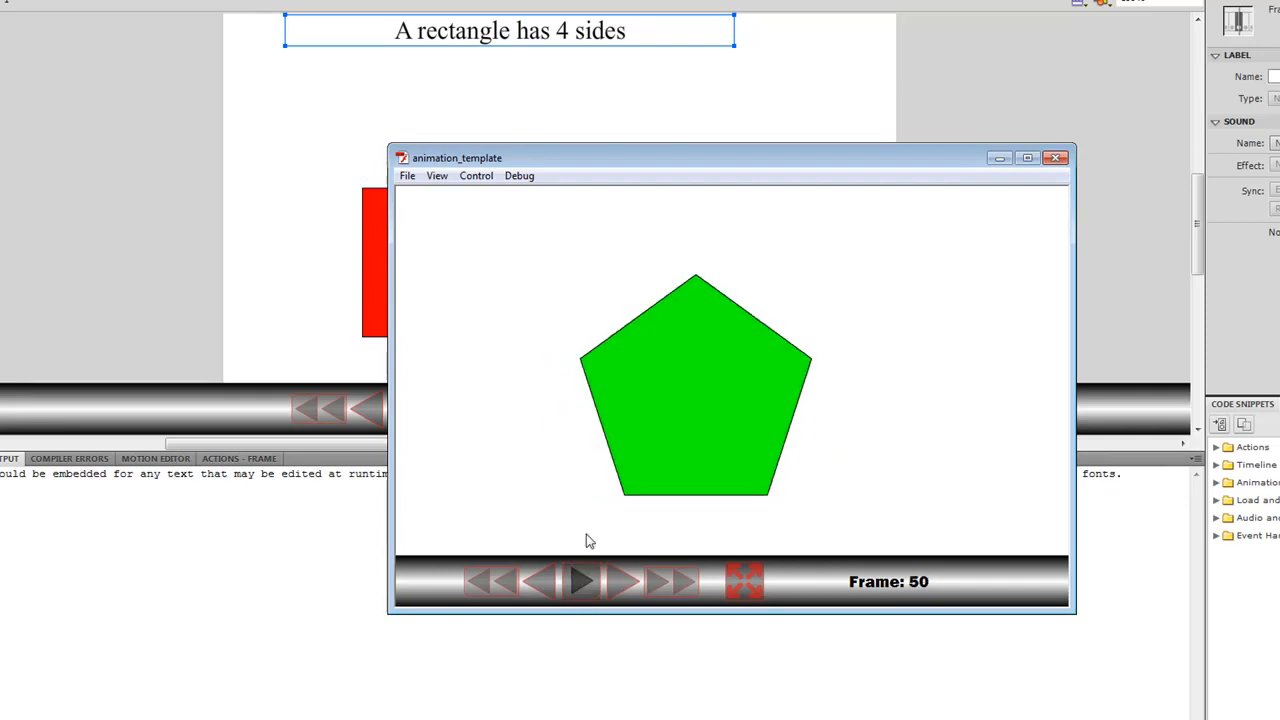
pyautogui.click(582, 581)
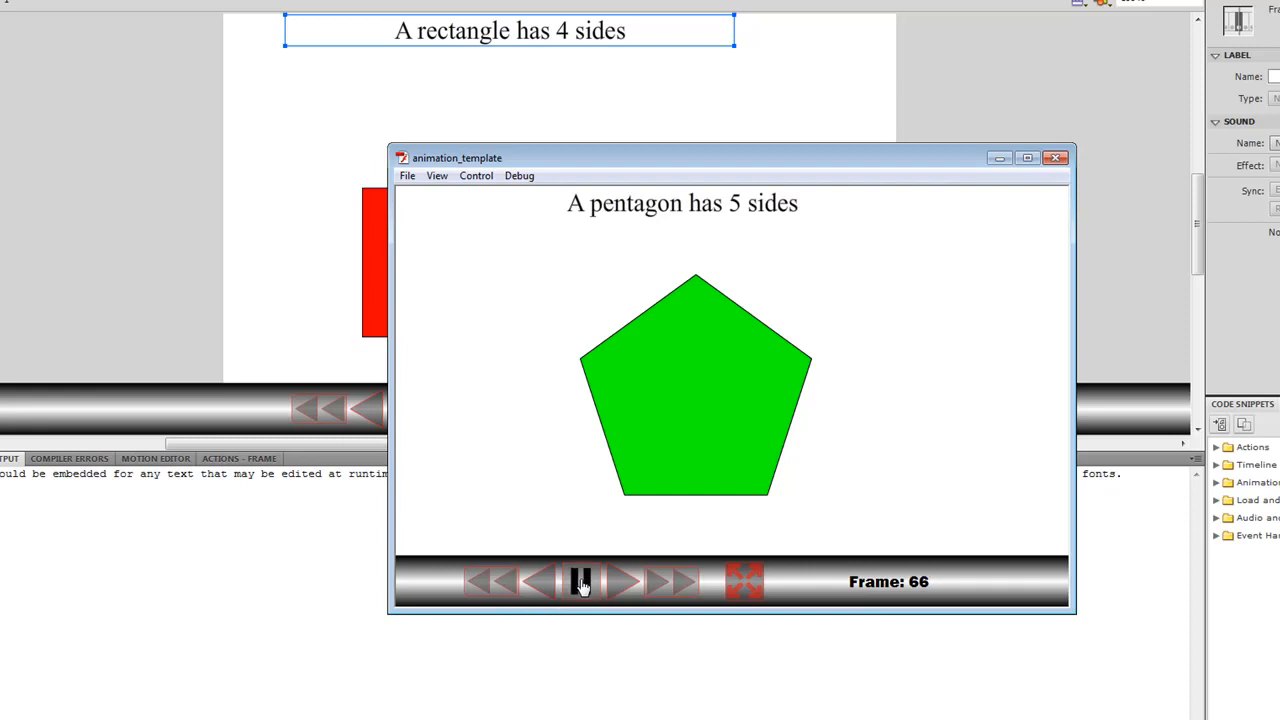
pyautogui.click(583, 581)
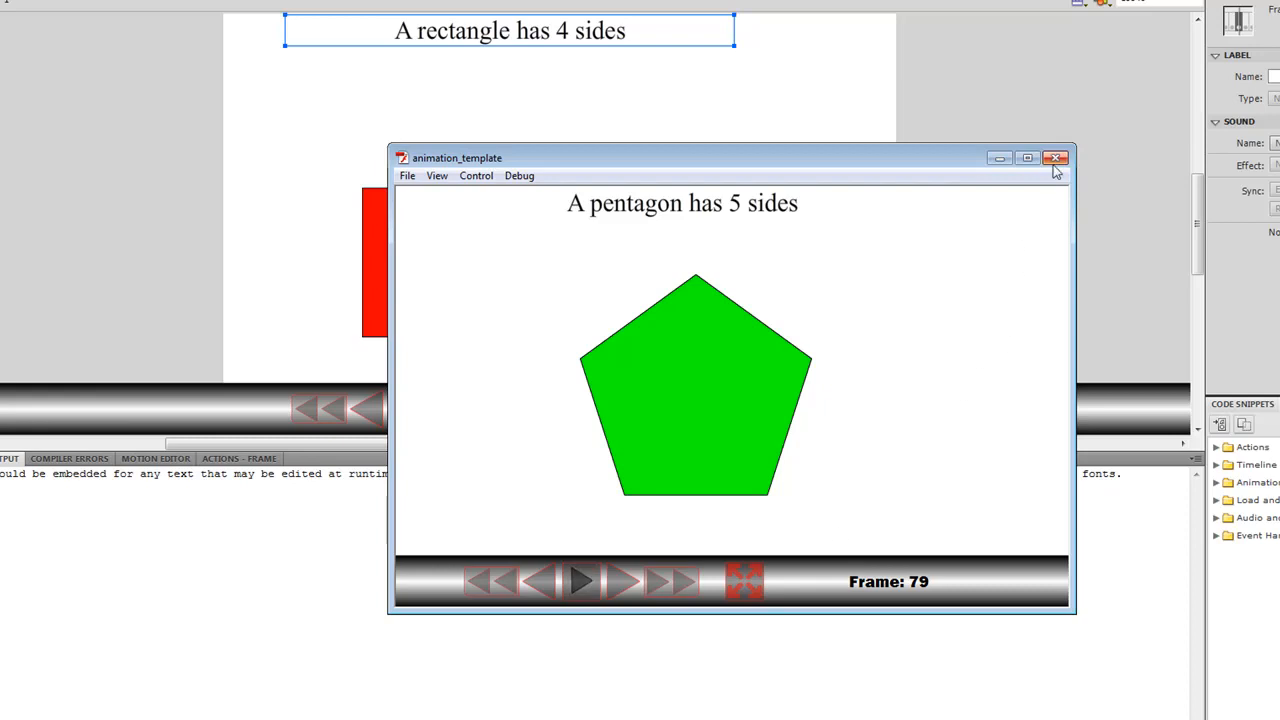
pyautogui.click(1055, 158)
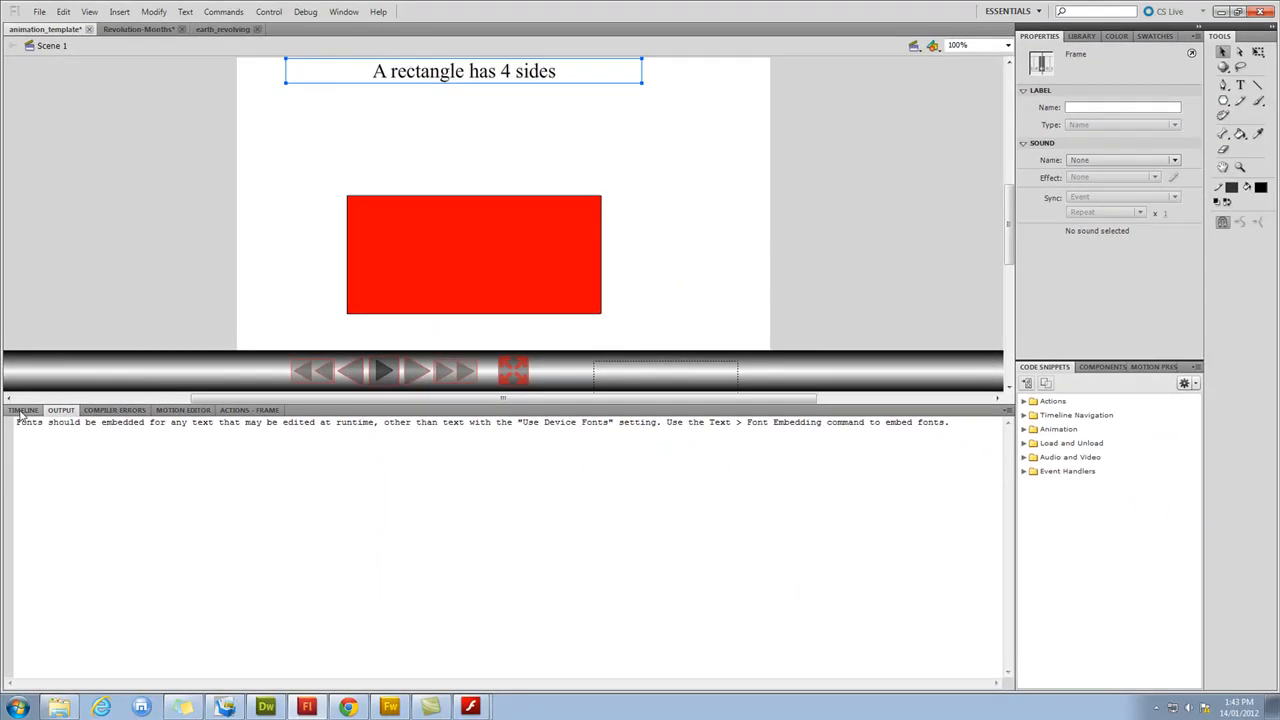
# Cut frames 64–100 from all layers in the Timeline
pyautogui.click(22, 410)
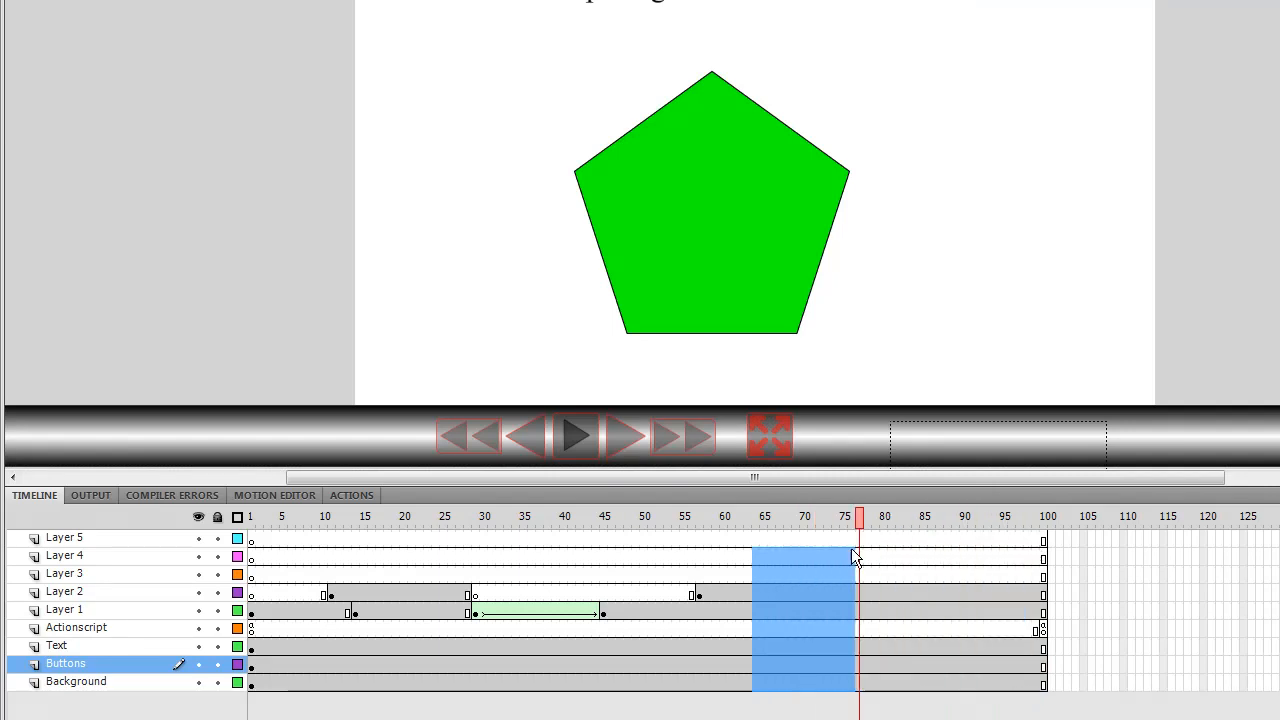
pyautogui.moveTo(858, 516); pyautogui.dragTo(1008, 516)
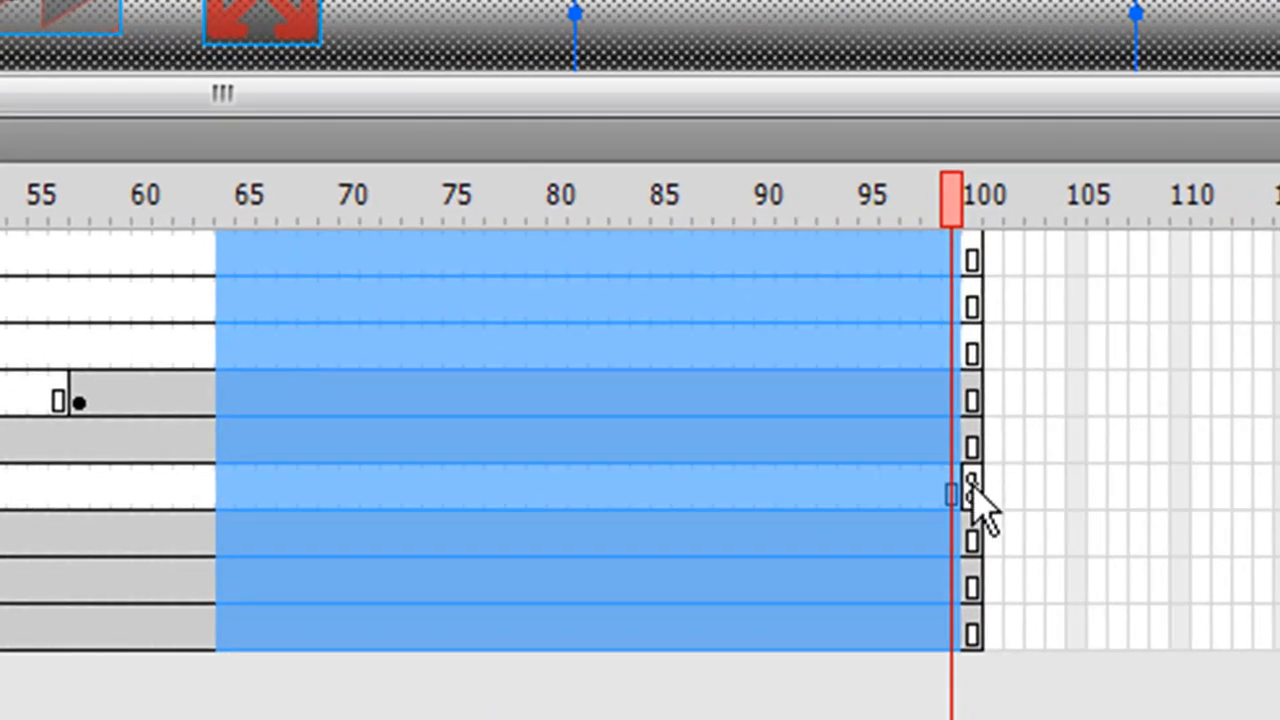
pyautogui.rightClick(965, 495)
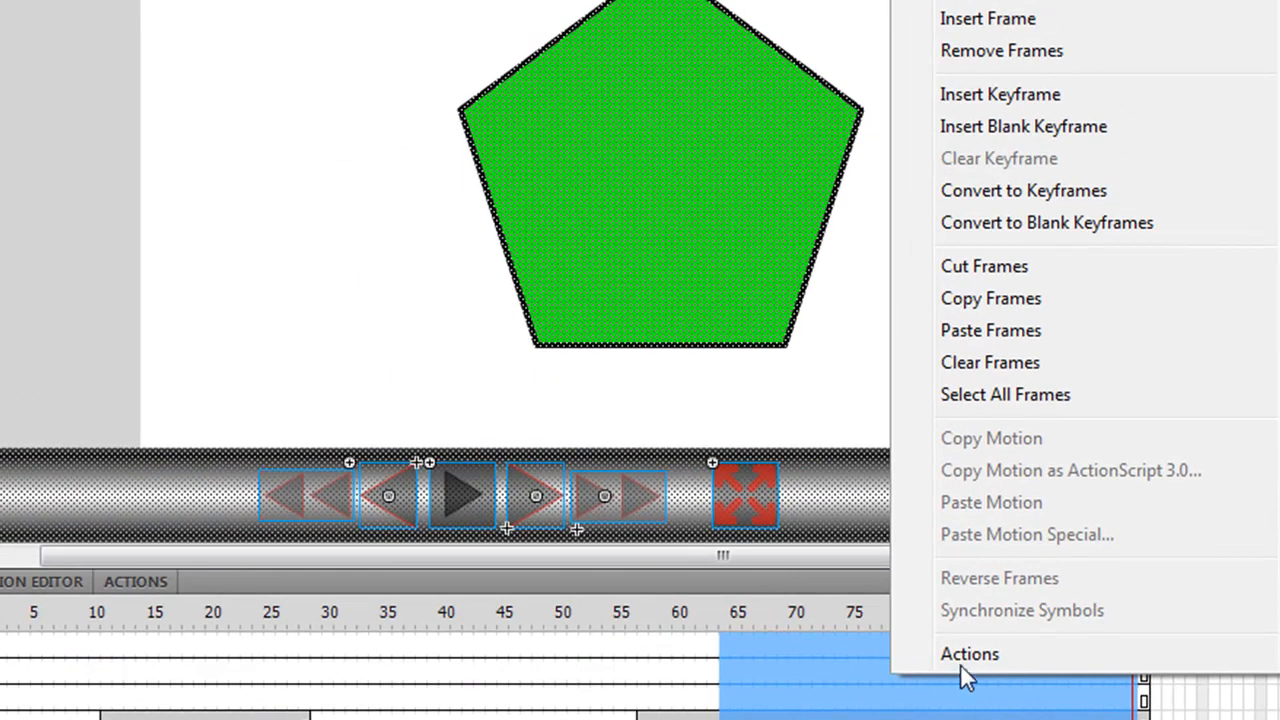
pyautogui.moveTo(1015, 266)
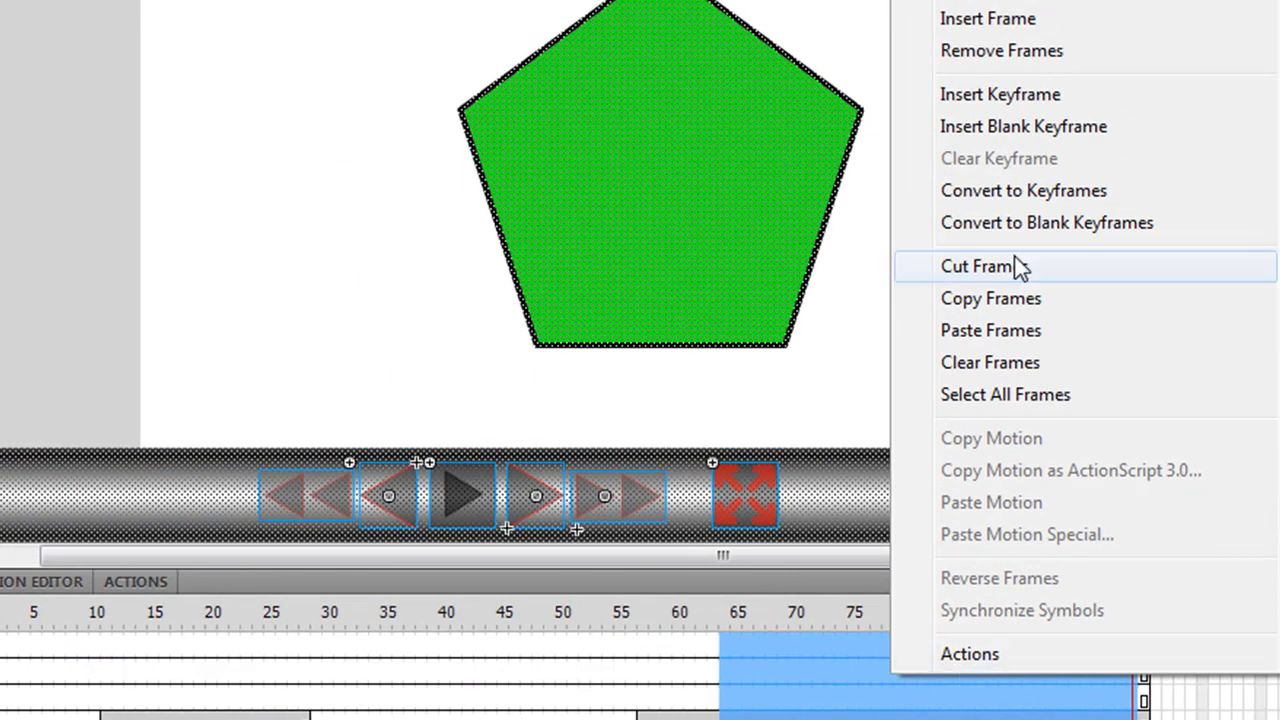
pyautogui.click(984, 266)
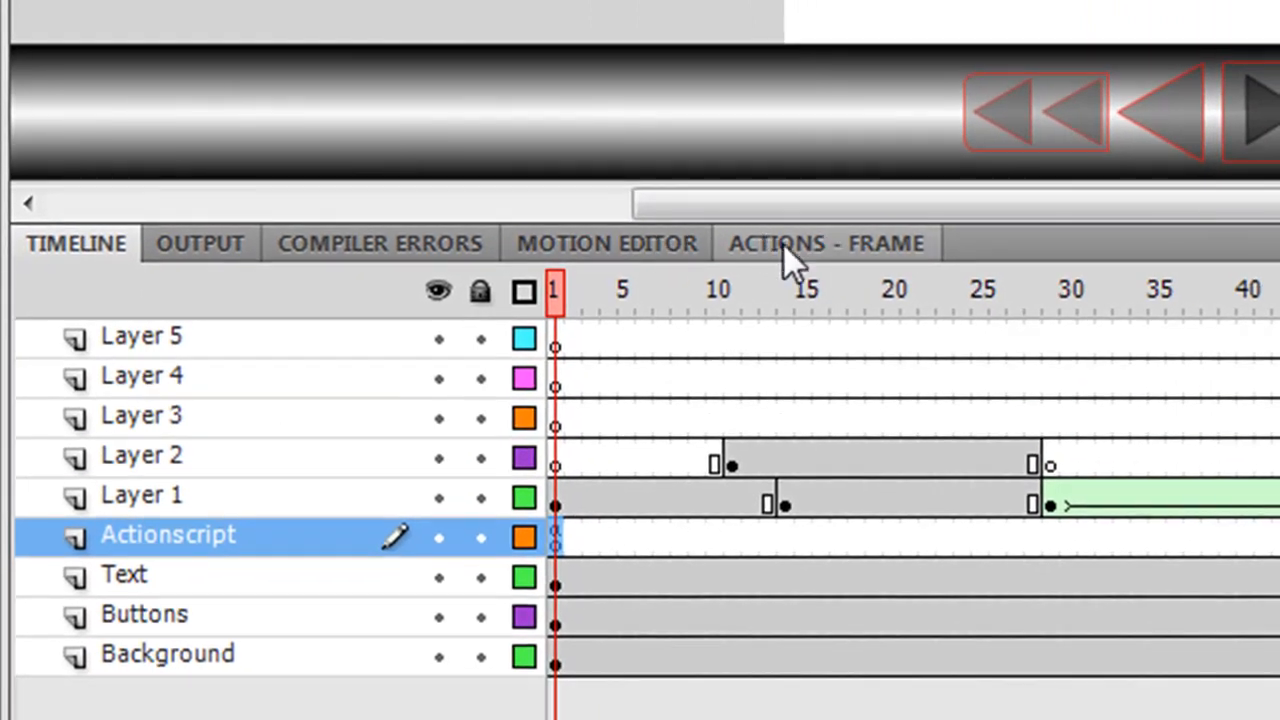
# Check the timeline's last frame, then change gotoAndStop(100) to gotoAndStop(64) in the frame code
pyautogui.click(826, 243)
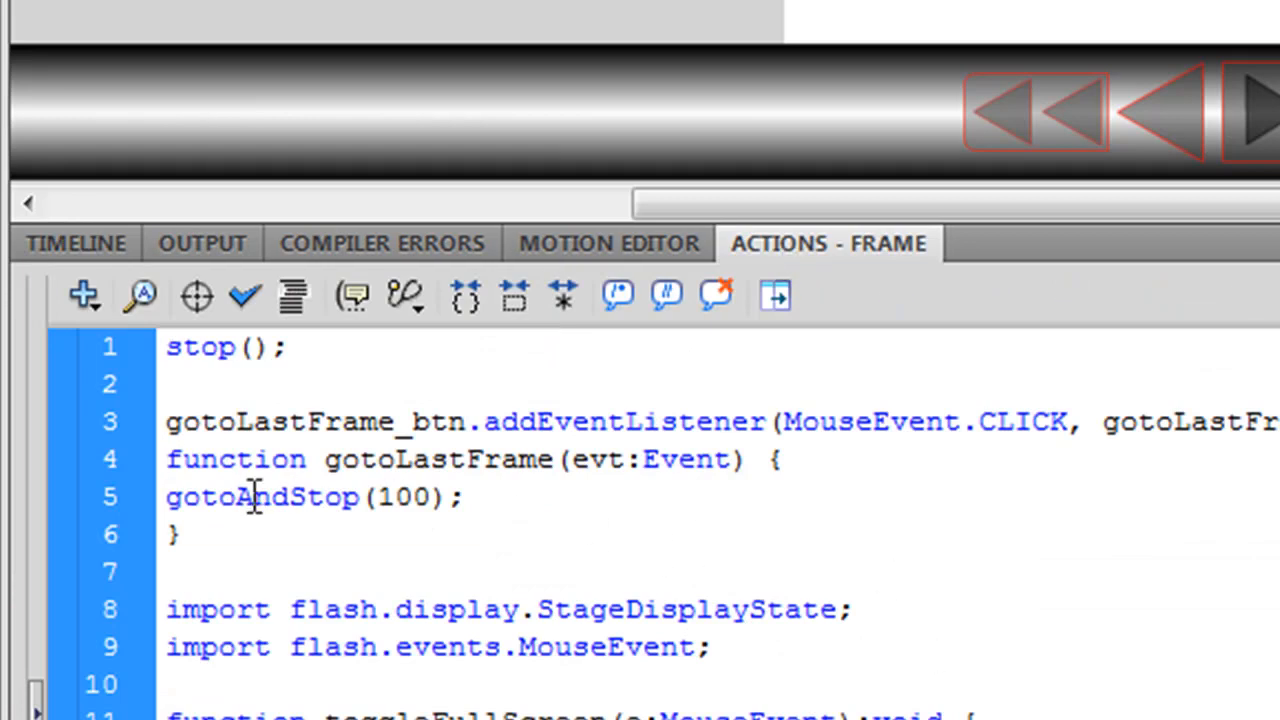
pyautogui.moveTo(318, 420)
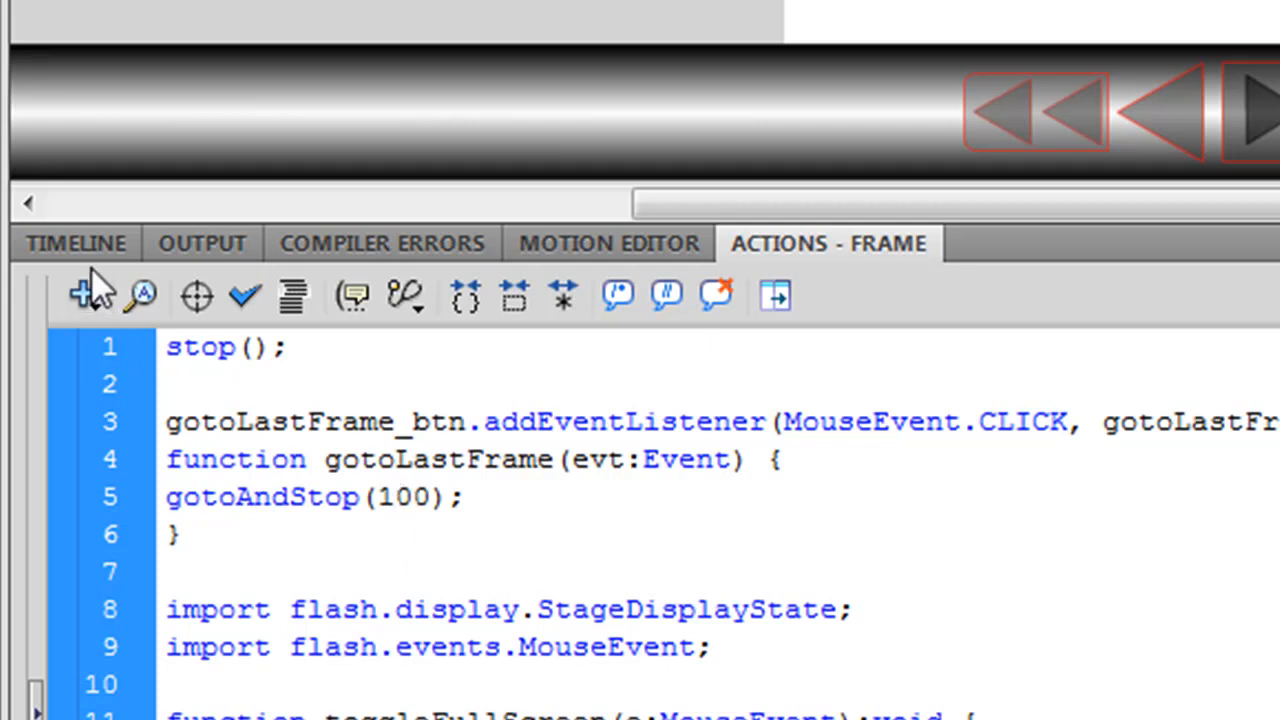
pyautogui.click(76, 243)
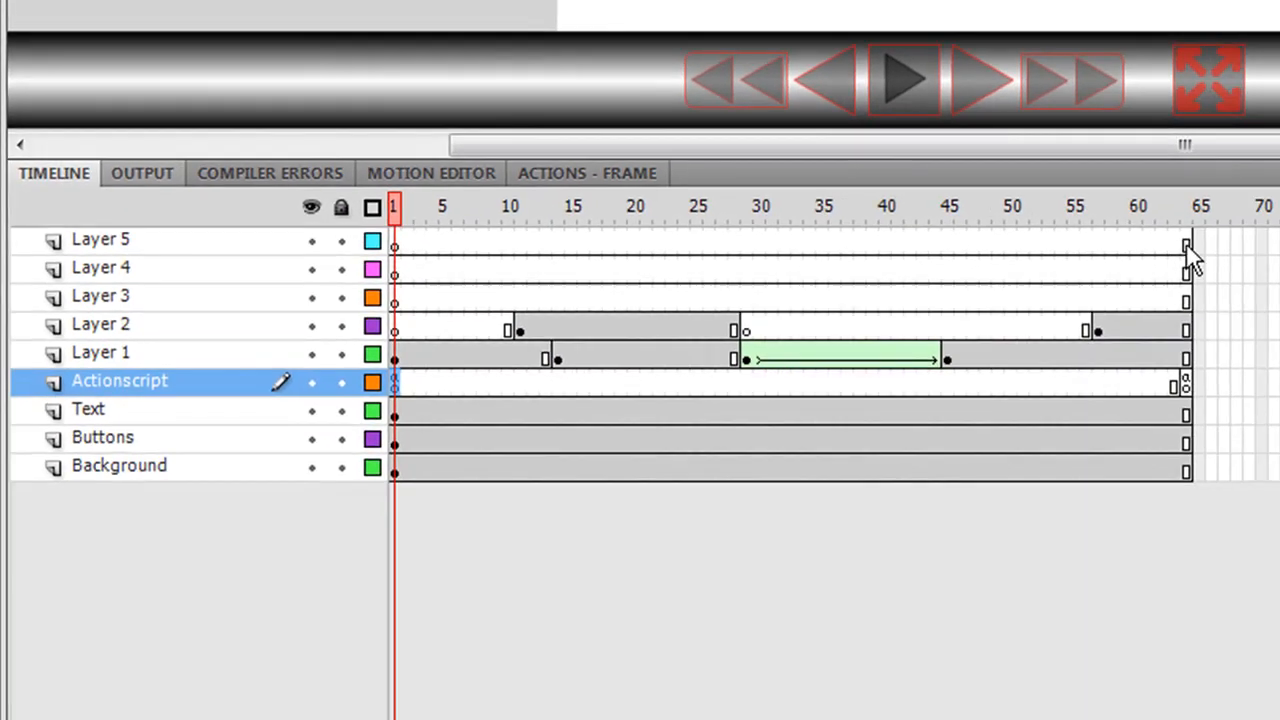
pyautogui.click(588, 173)
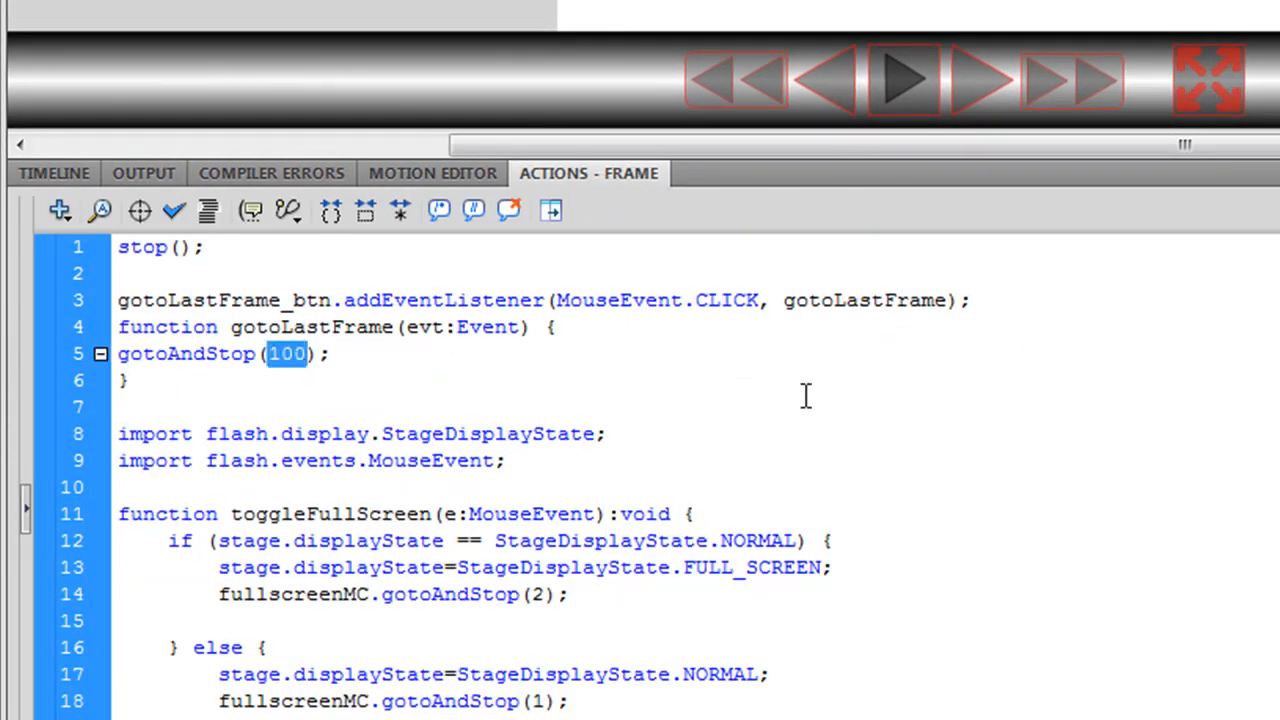
pyautogui.write('66')
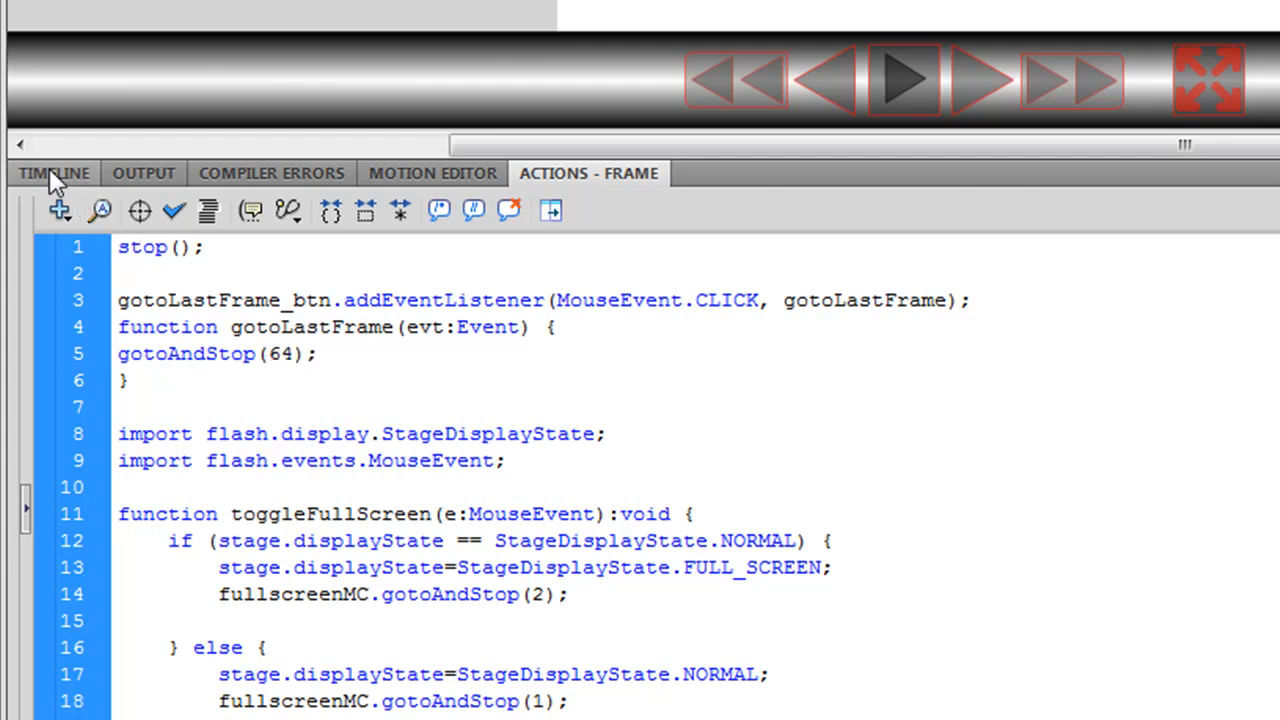
pyautogui.click(53, 172)
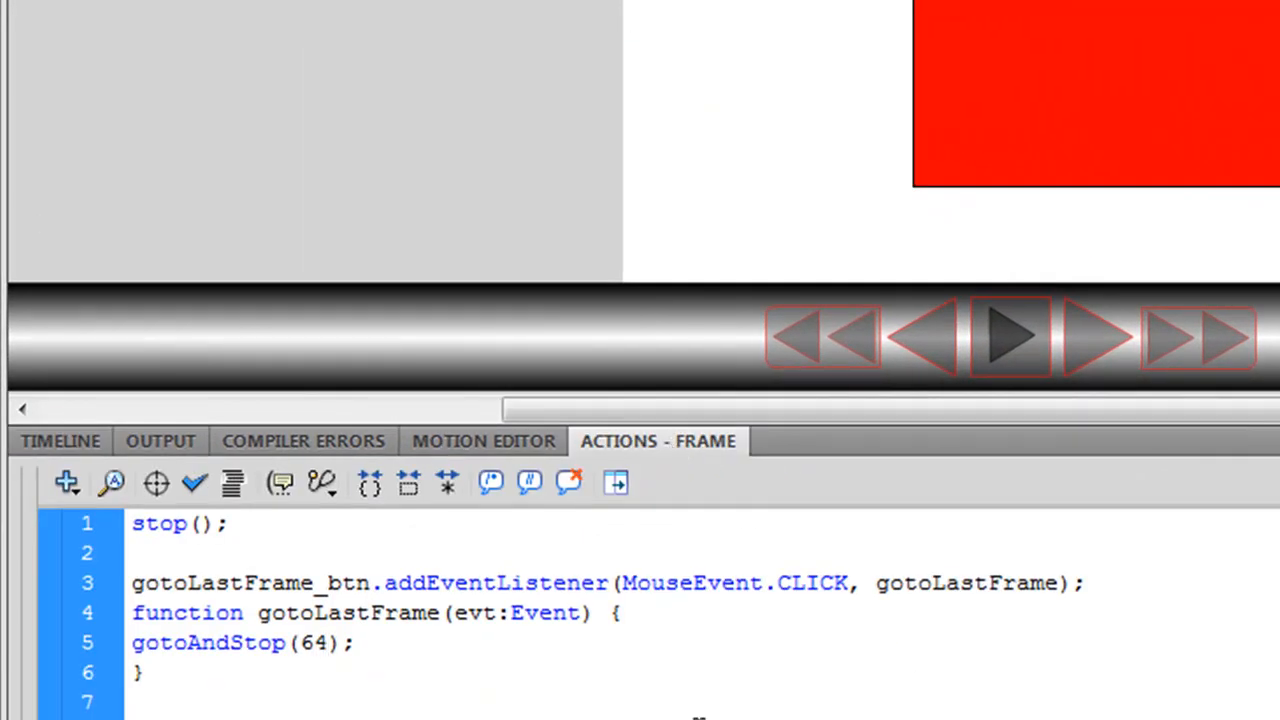
pyautogui.click(323, 643)
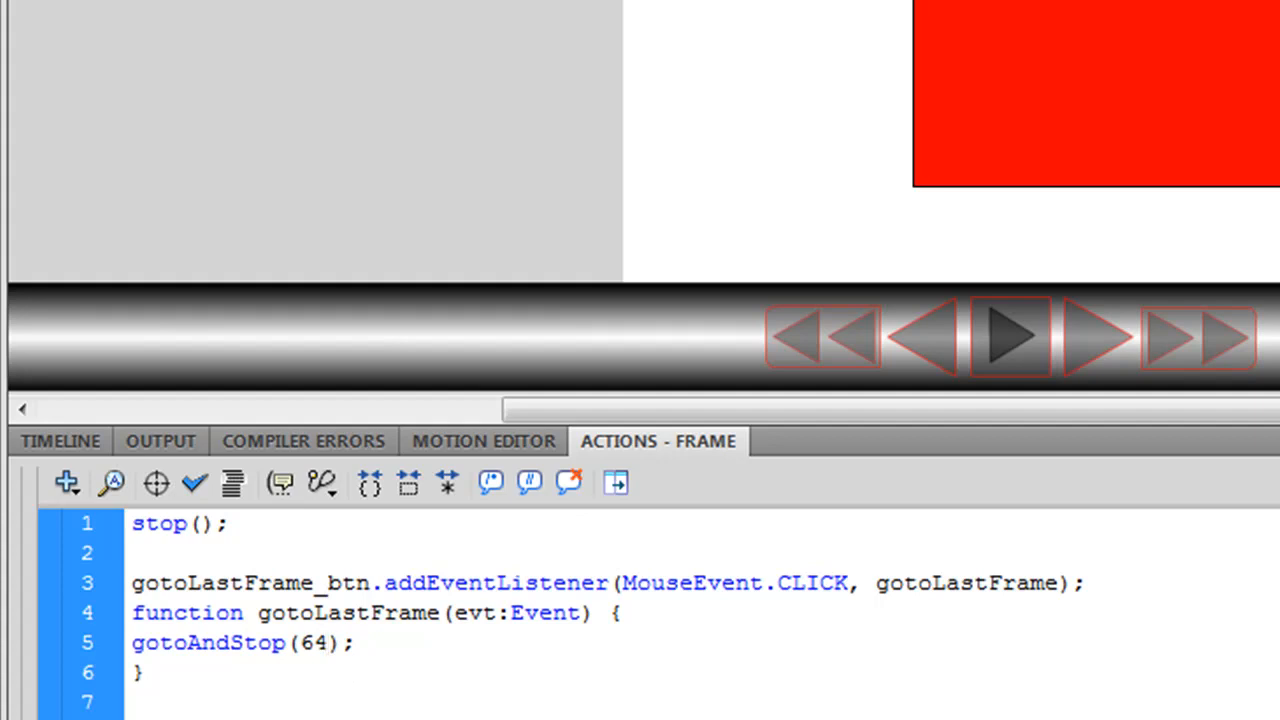
pyautogui.click(320, 643)
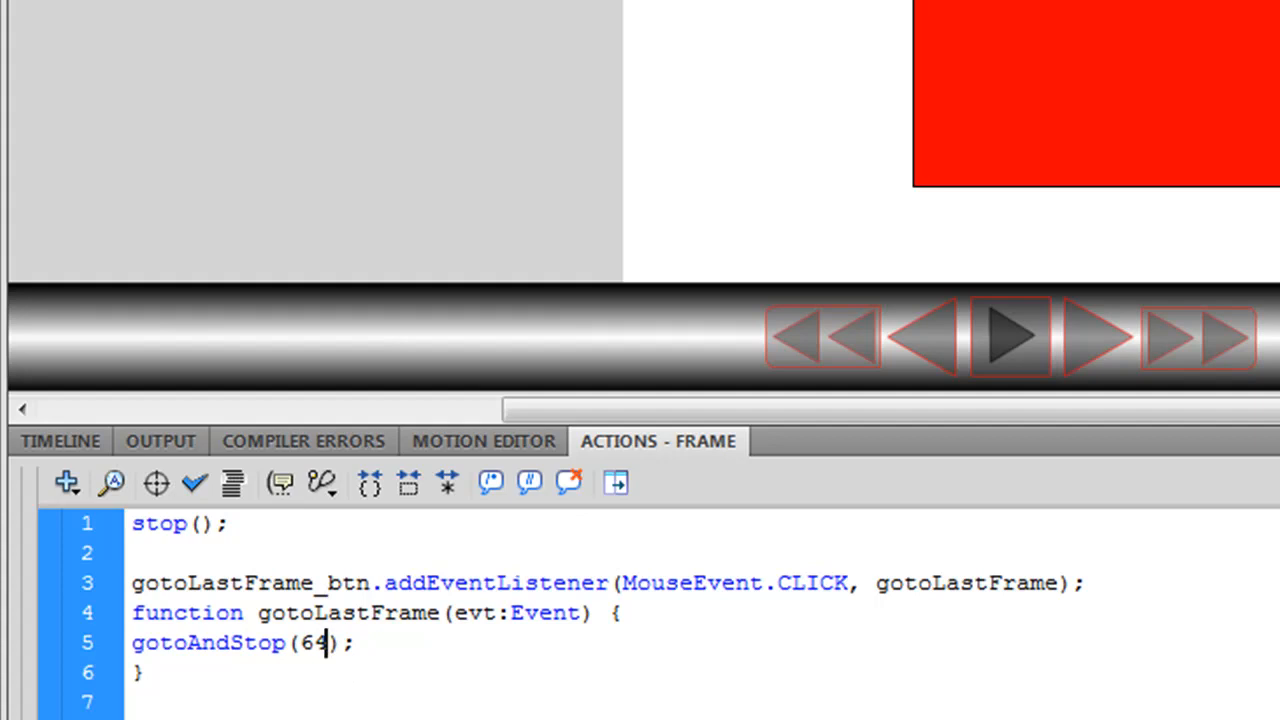